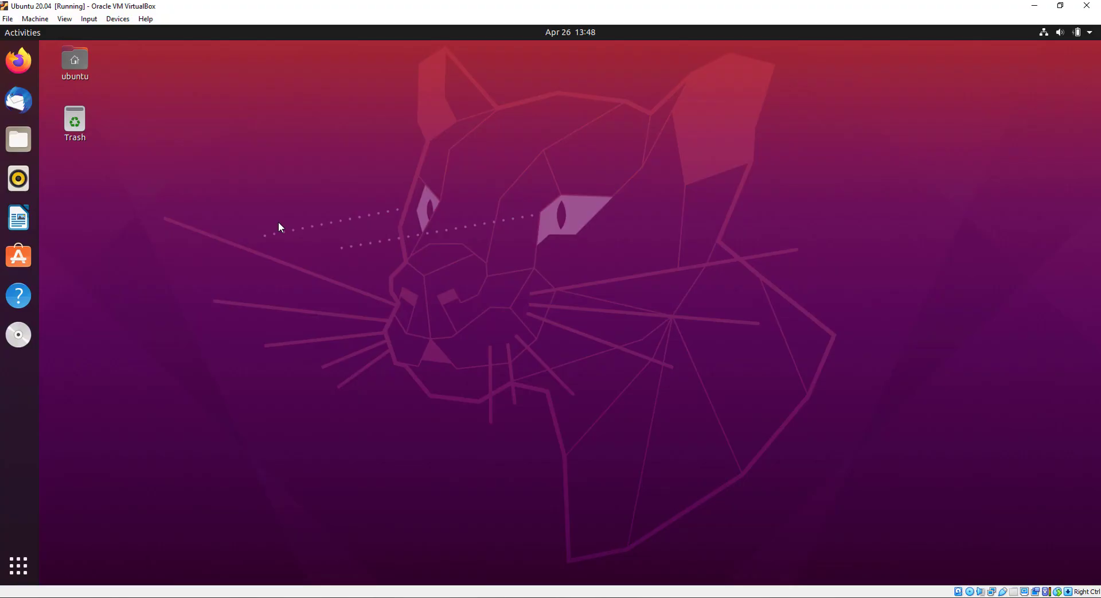
pyautogui.moveTo(475, 234)
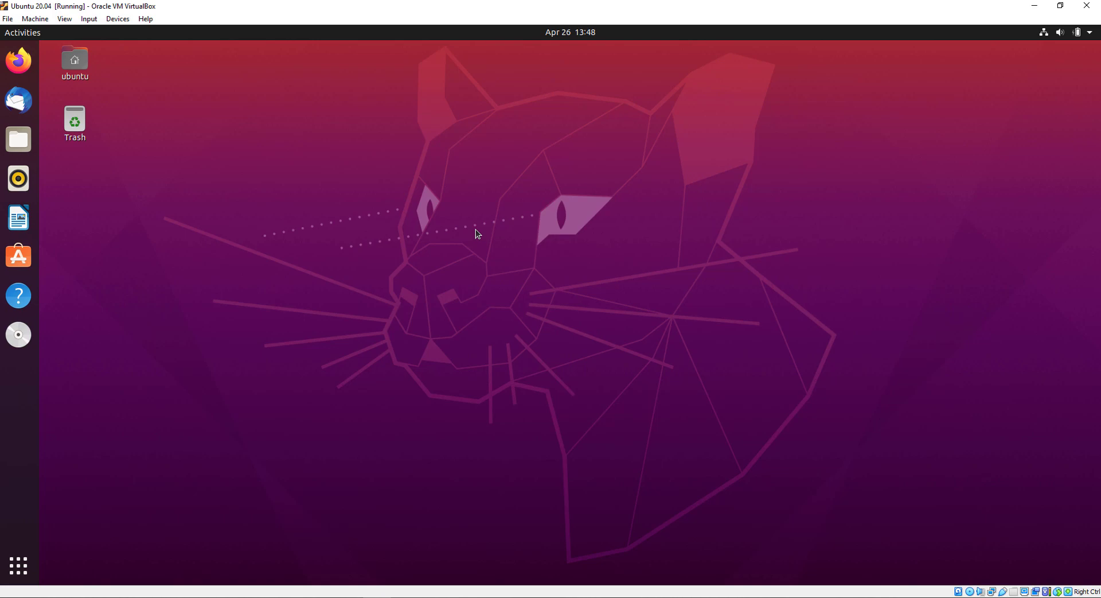
pyautogui.moveTo(439, 226)
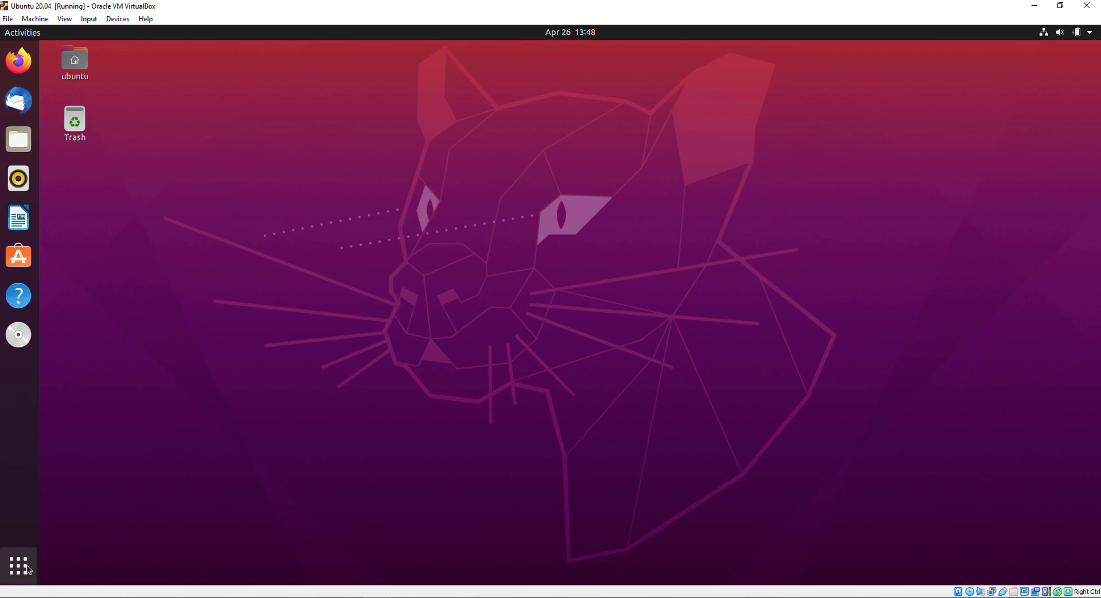
# - Search the Activities application grid for 'up' to find Software Updater
pyautogui.click(18, 565)
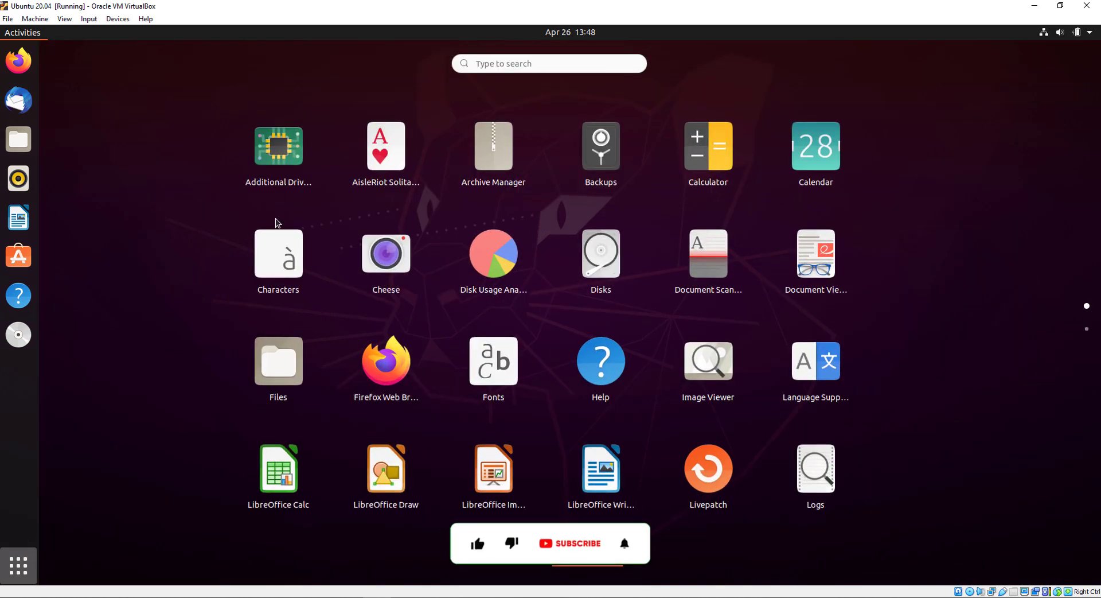
pyautogui.click(550, 63)
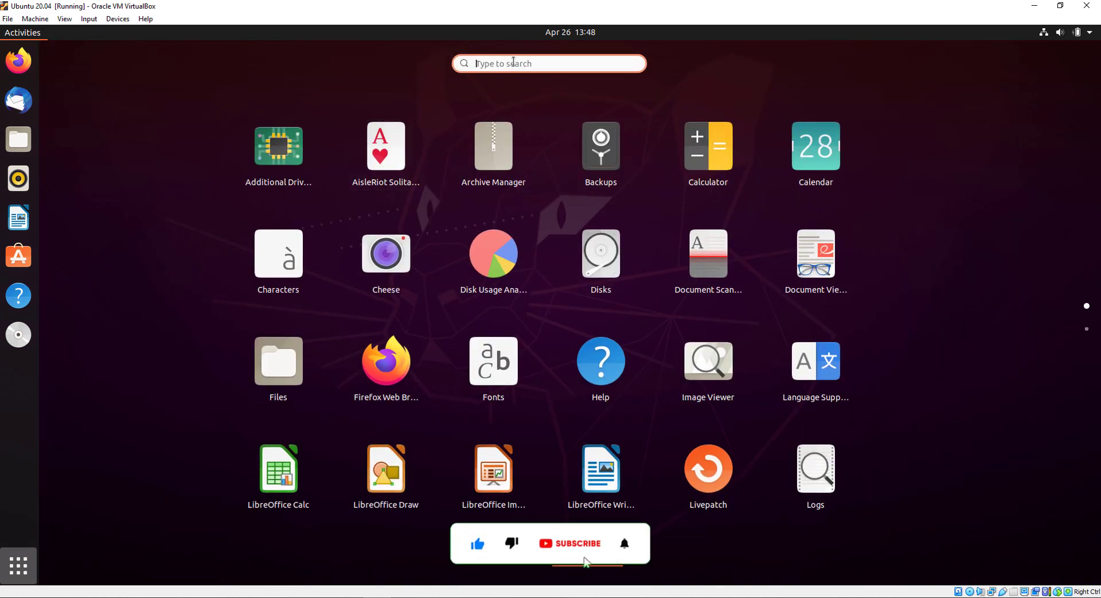
pyautogui.write('up')
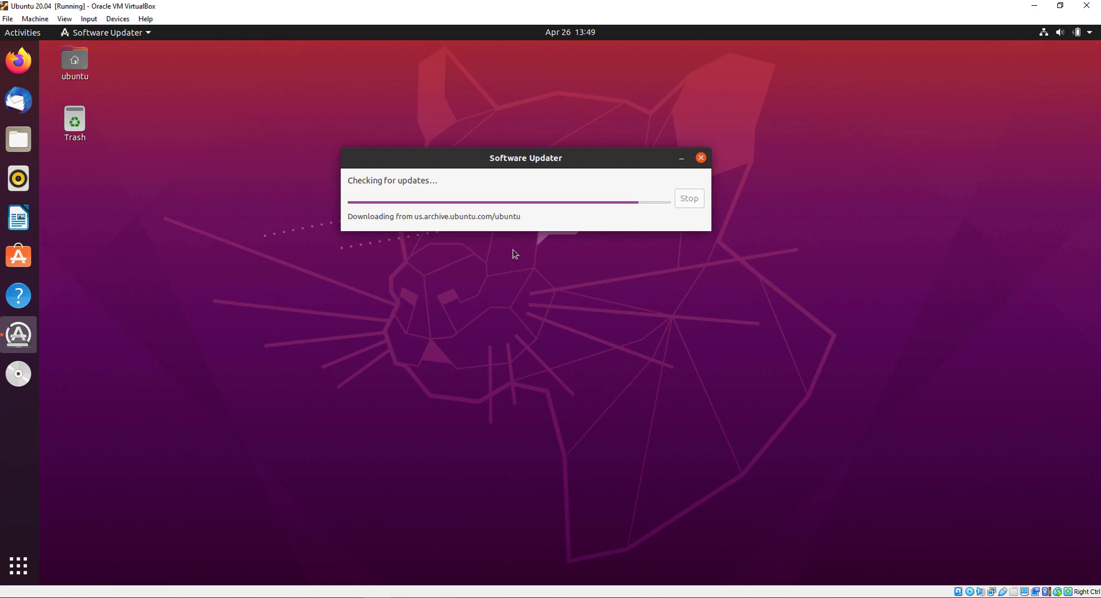
pyautogui.moveTo(508, 248)
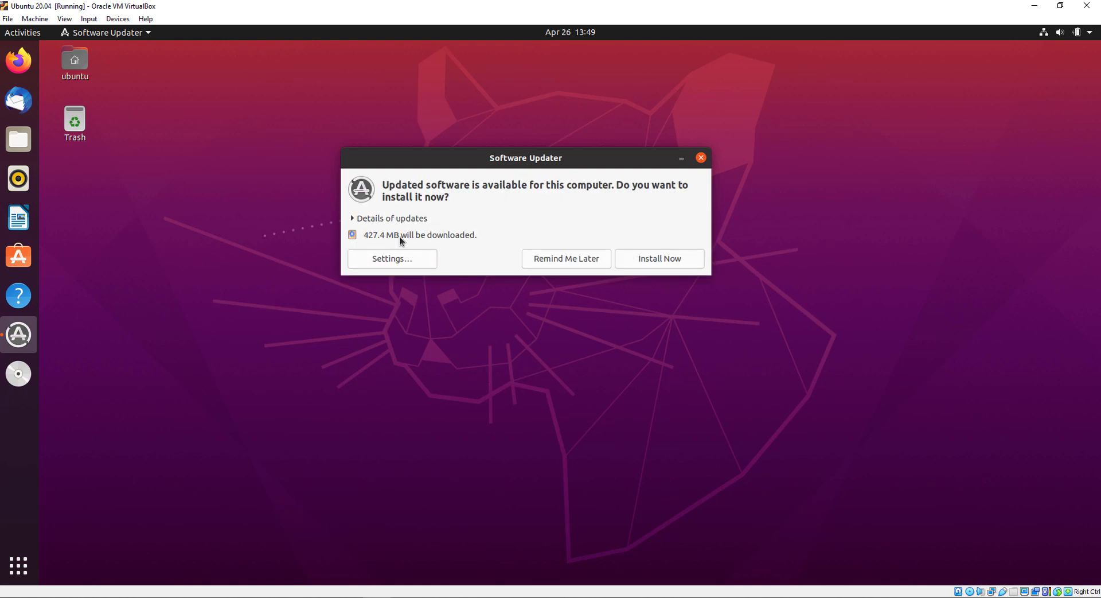
pyautogui.moveTo(453, 243)
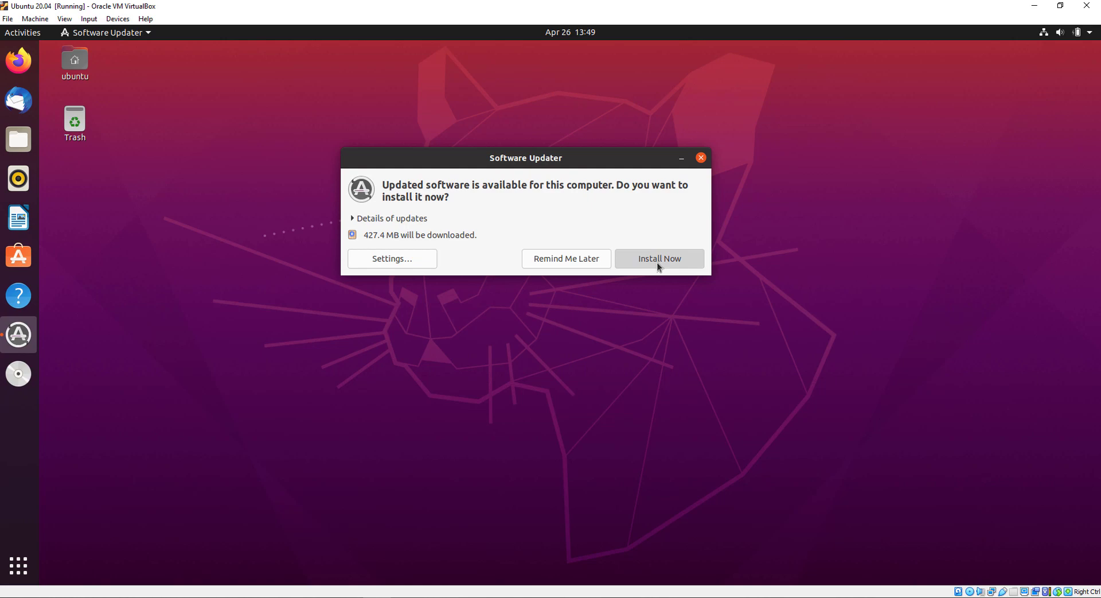
# - Start Install Now and authenticate the update installation with the account password
pyautogui.click(658, 258)
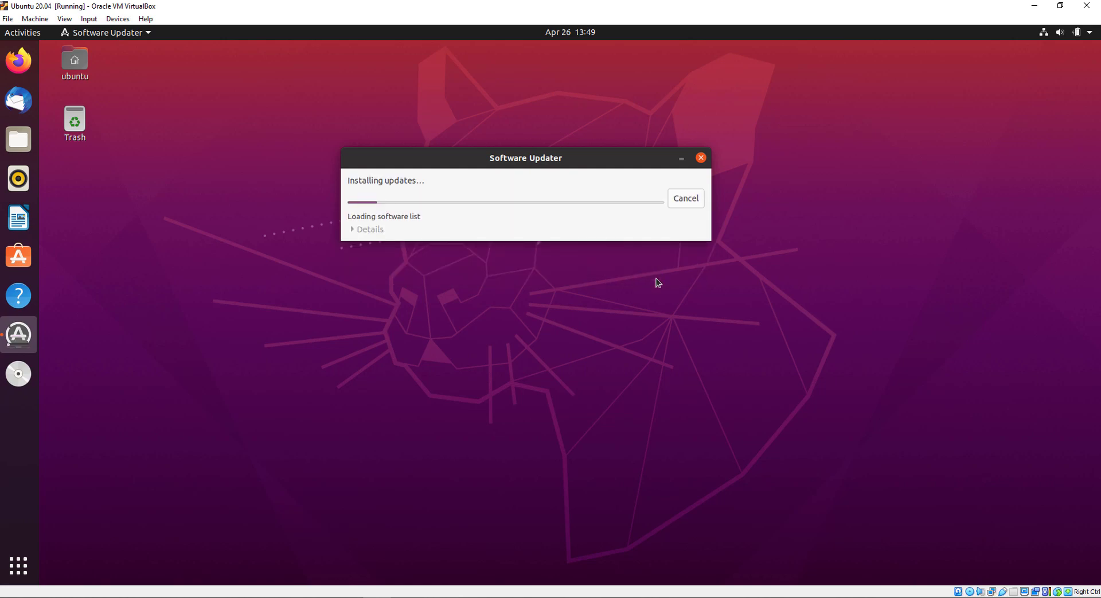
pyautogui.moveTo(597, 358)
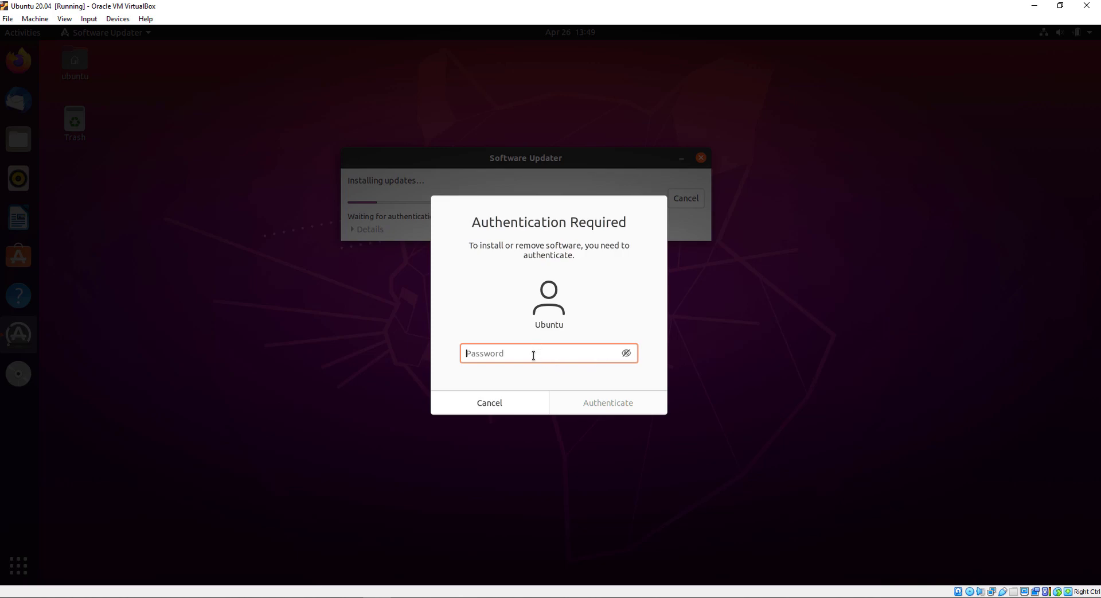
pyautogui.write('password')
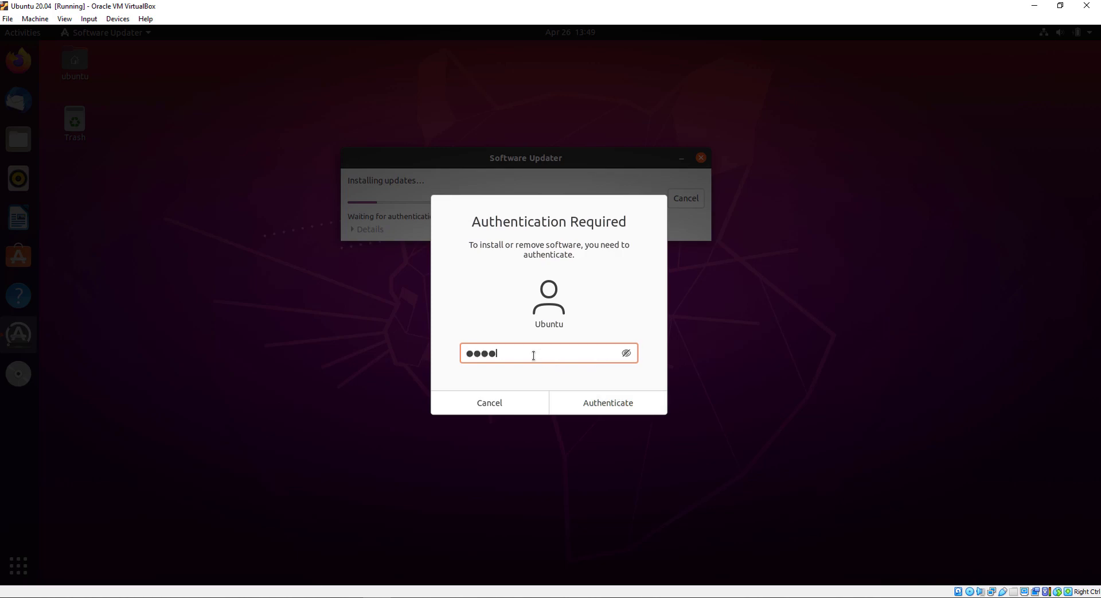
pyautogui.press('ctrl+a')
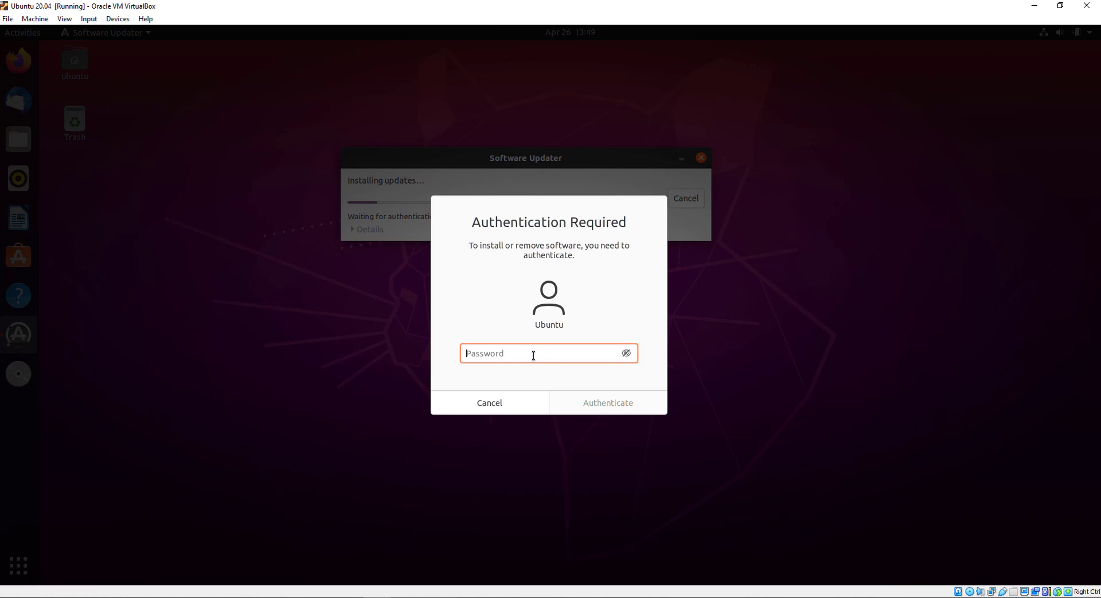
pyautogui.write('password')
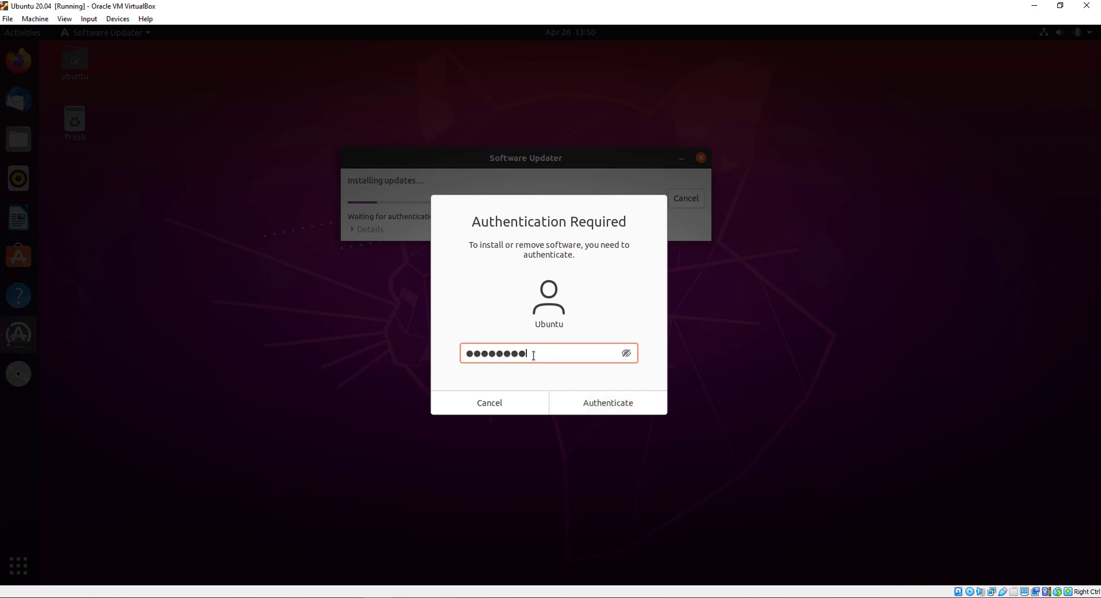
pyautogui.write('•')
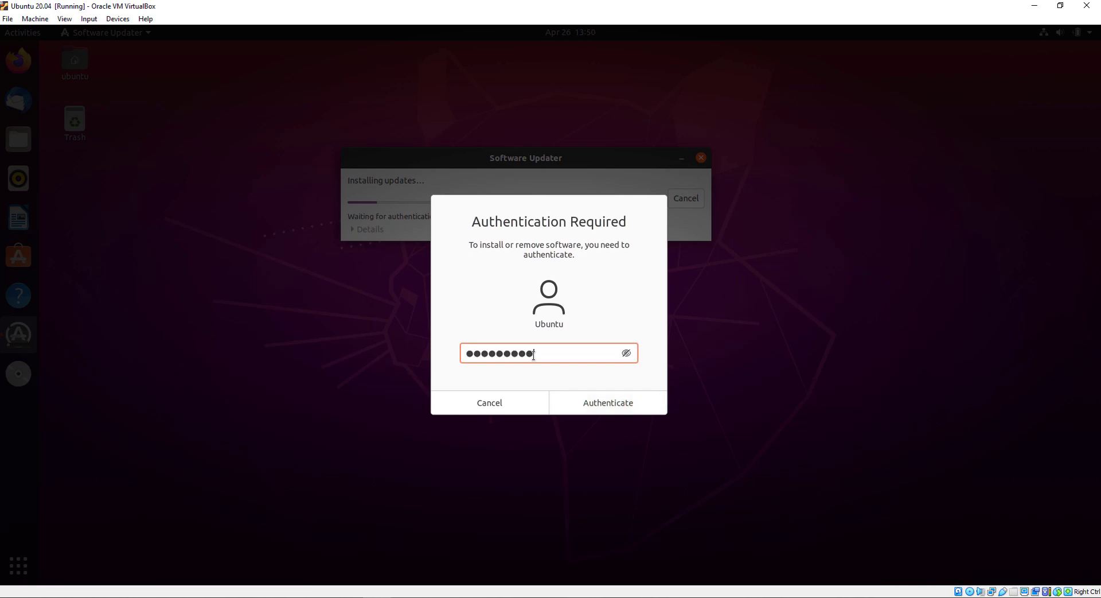
pyautogui.click(607, 402)
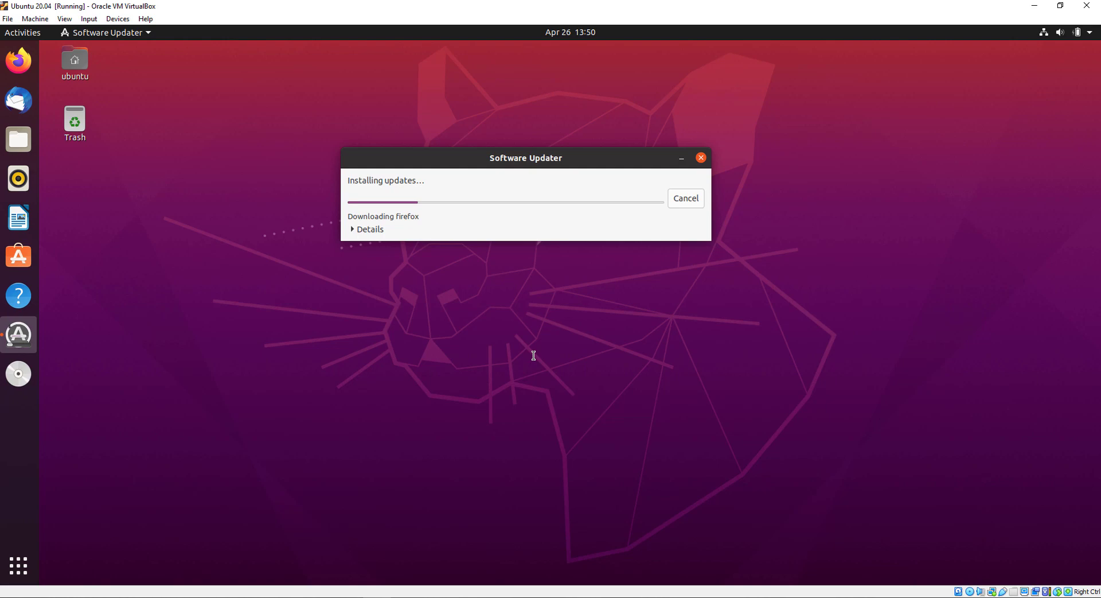
pyautogui.moveTo(473, 323)
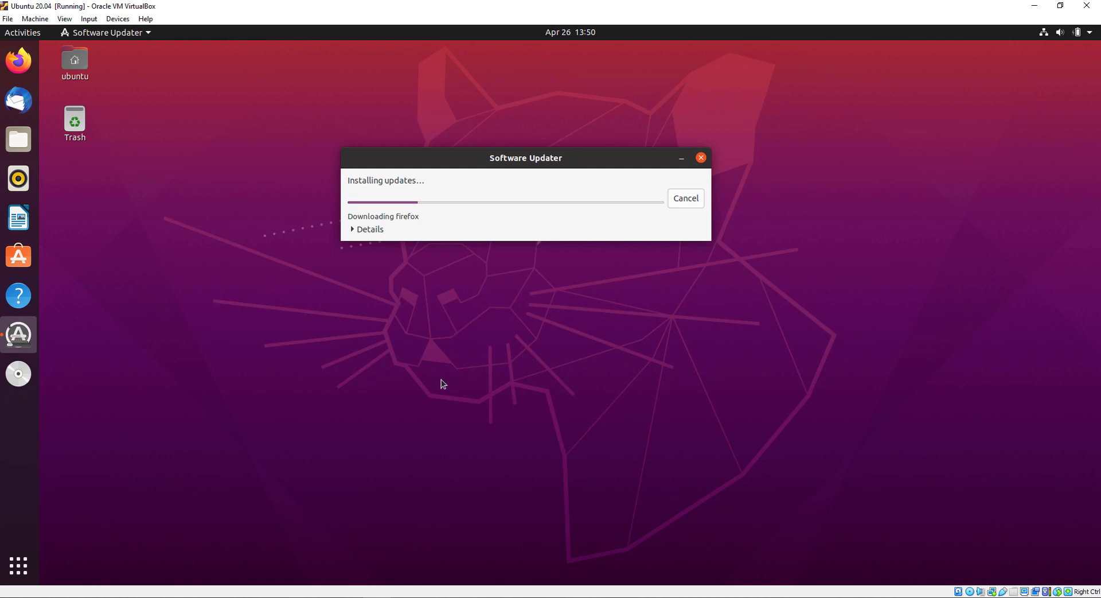
pyautogui.moveTo(403, 346)
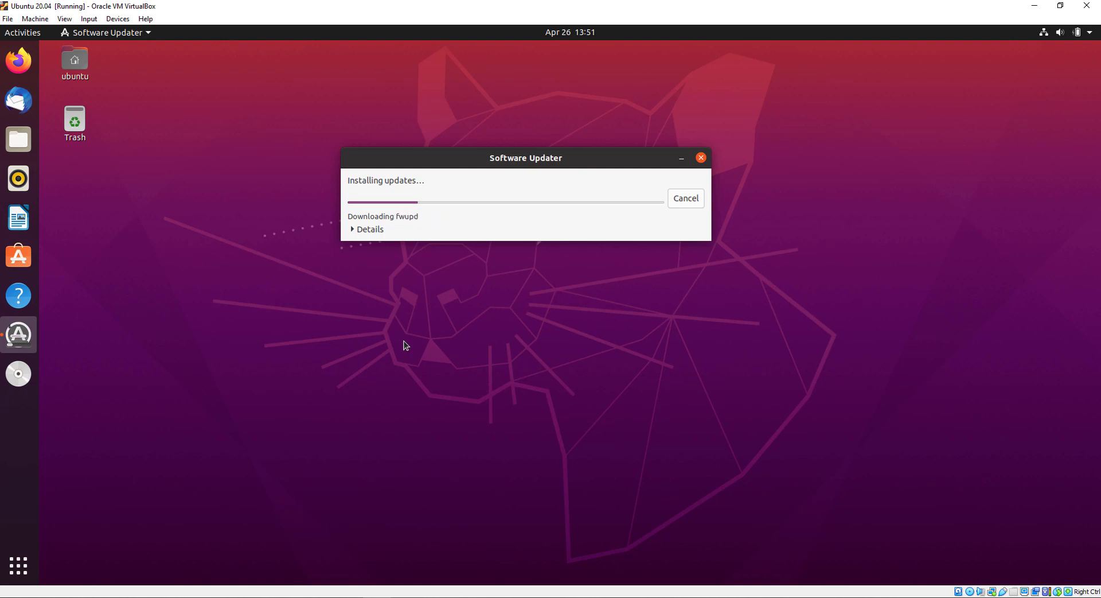
pyautogui.moveTo(374, 256)
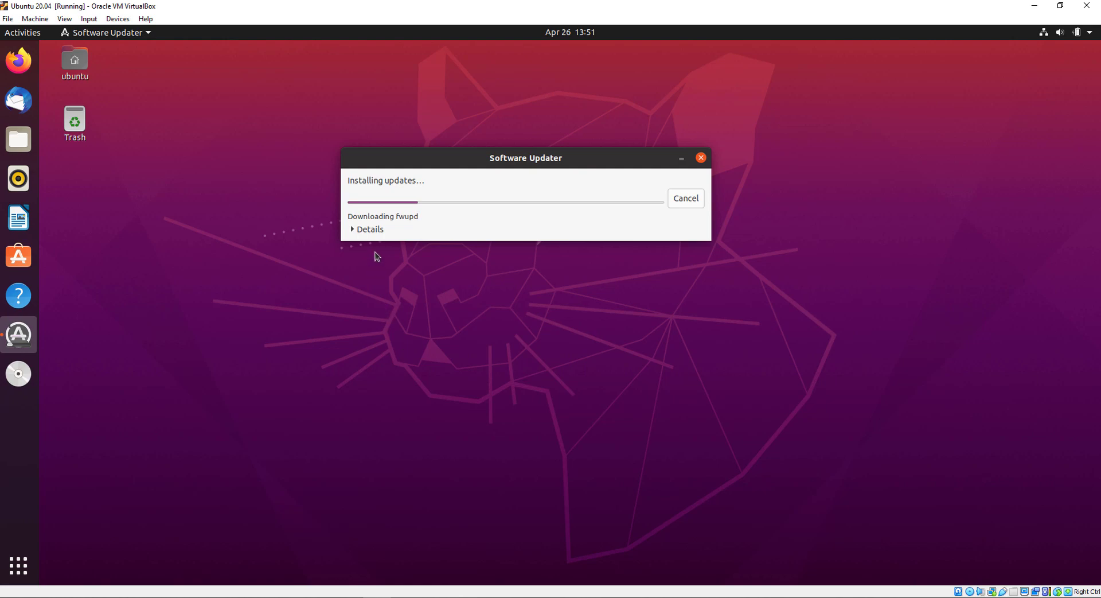
# - Expand Details to watch per-package download and install progress
pyautogui.click(366, 230)
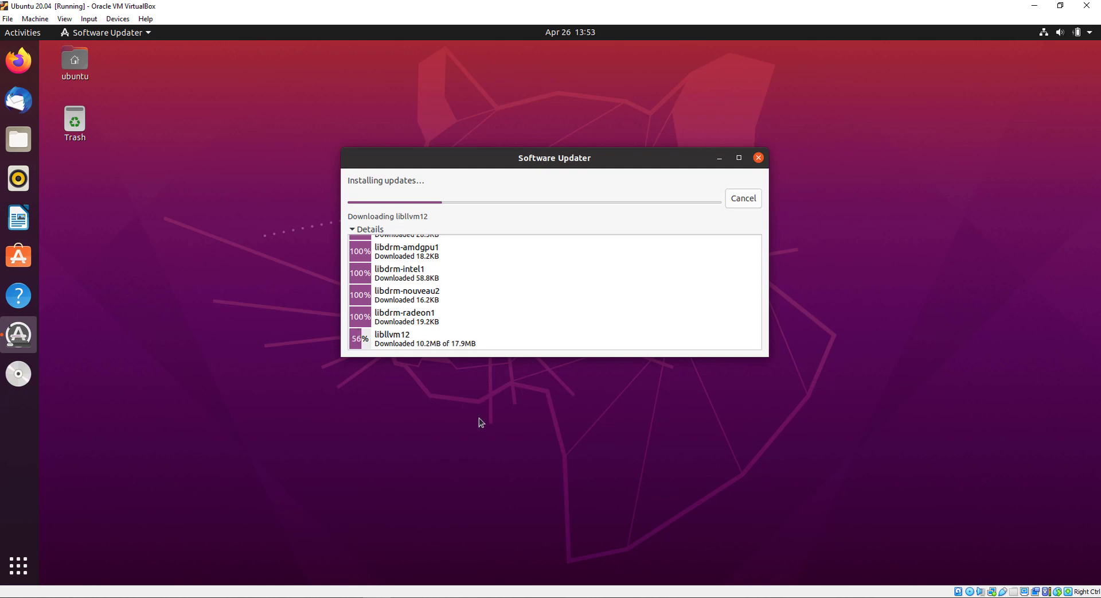
pyautogui.moveTo(277, 183)
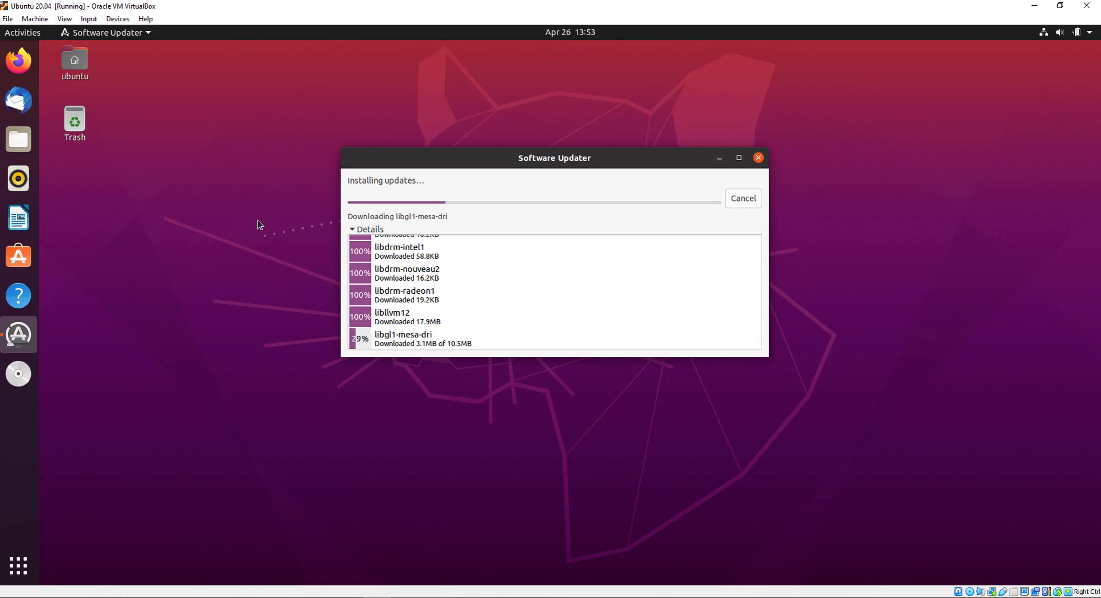
pyautogui.moveTo(273, 374)
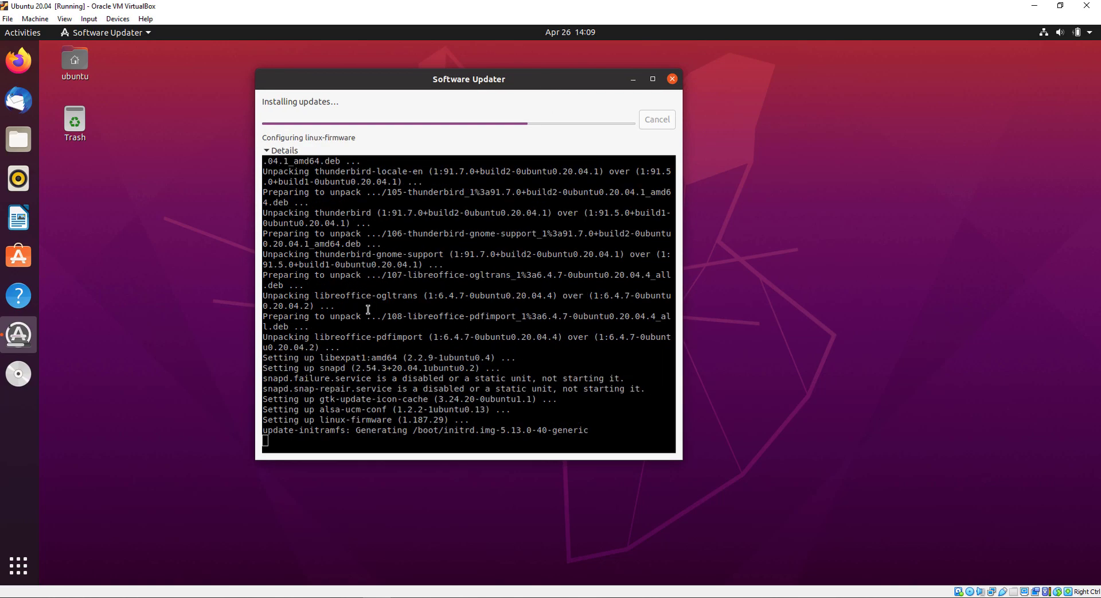
pyautogui.moveTo(193, 234)
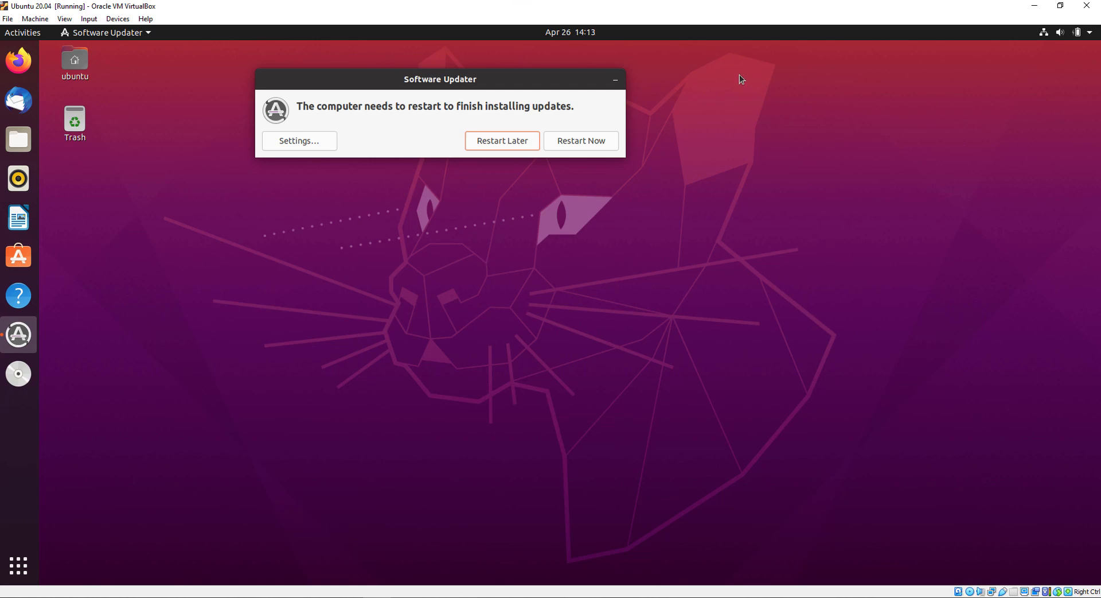
pyautogui.moveTo(527, 157)
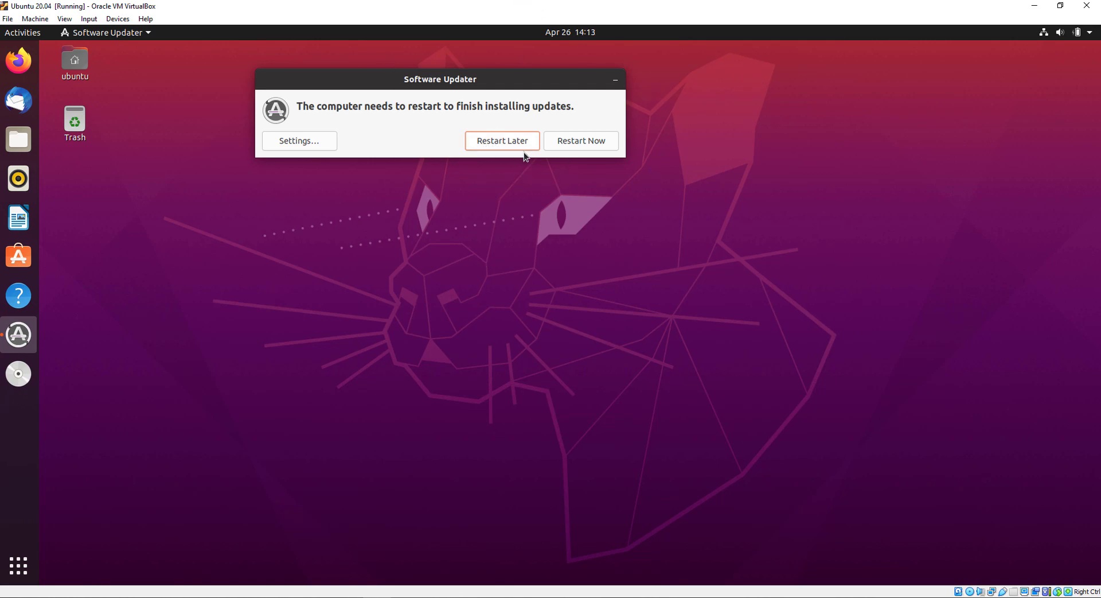
pyautogui.moveTo(523, 171)
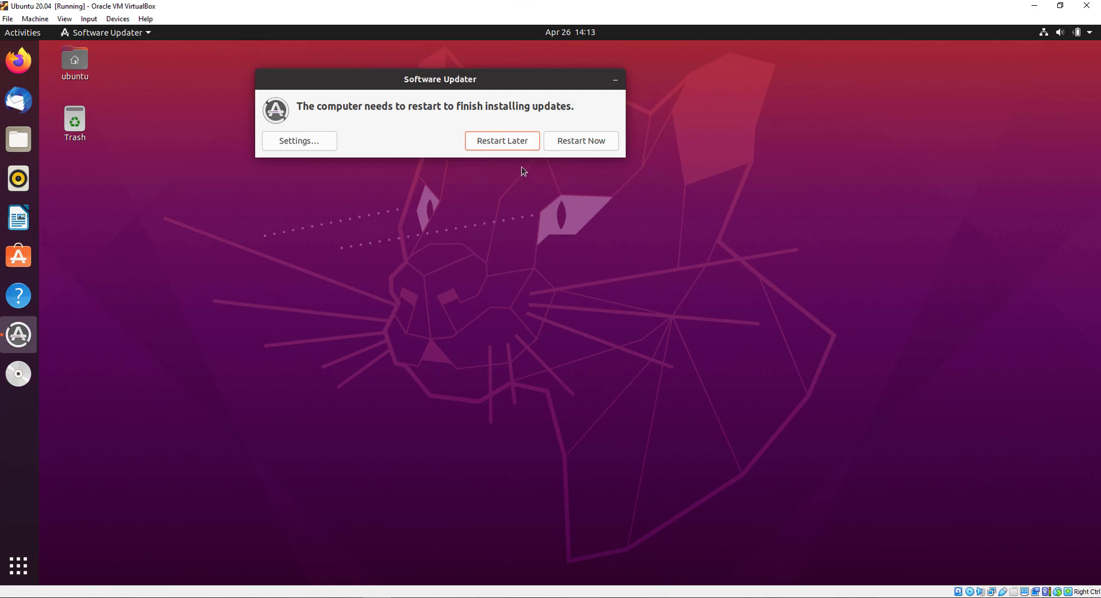
# - Restart Now to reboot the VM and finish installing the updates
pyautogui.click(581, 140)
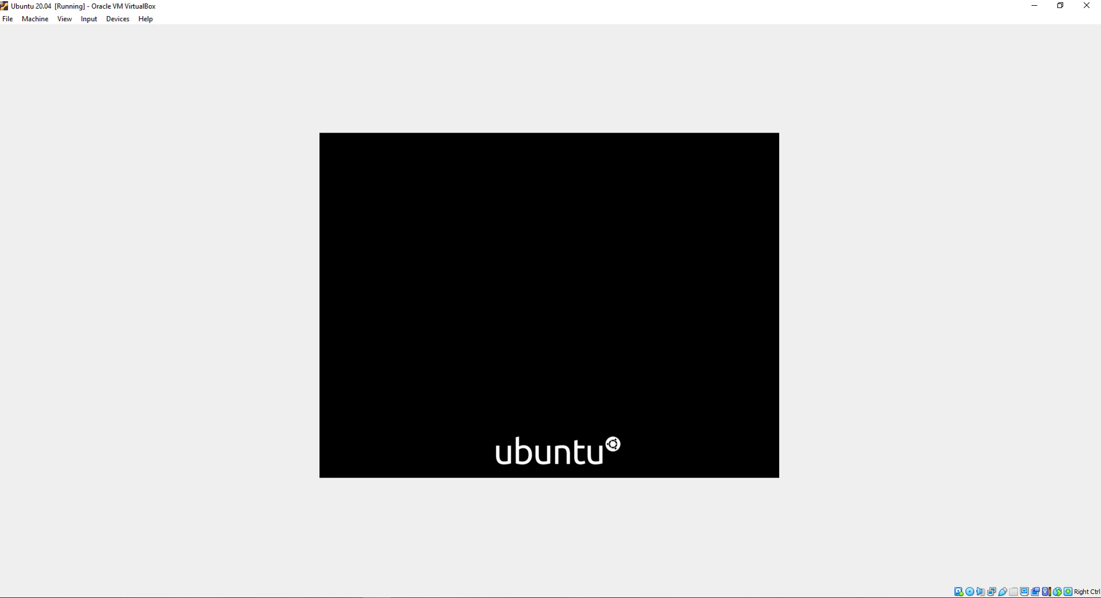
pyautogui.moveTo(676, 344)
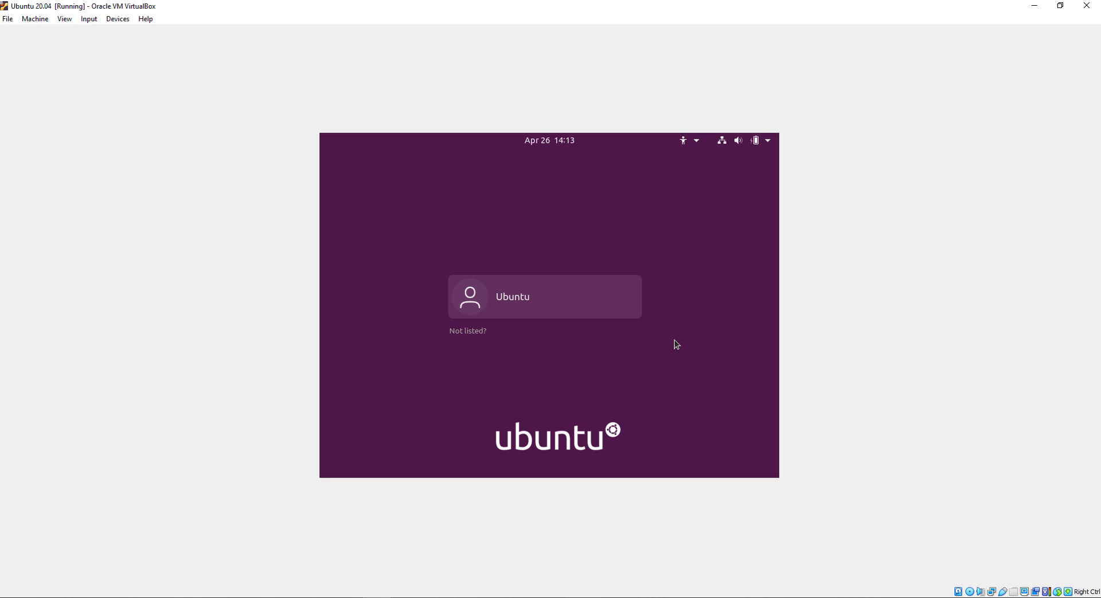
# - Sign in to the Ubuntu account with its password on the login screen
pyautogui.click(543, 296)
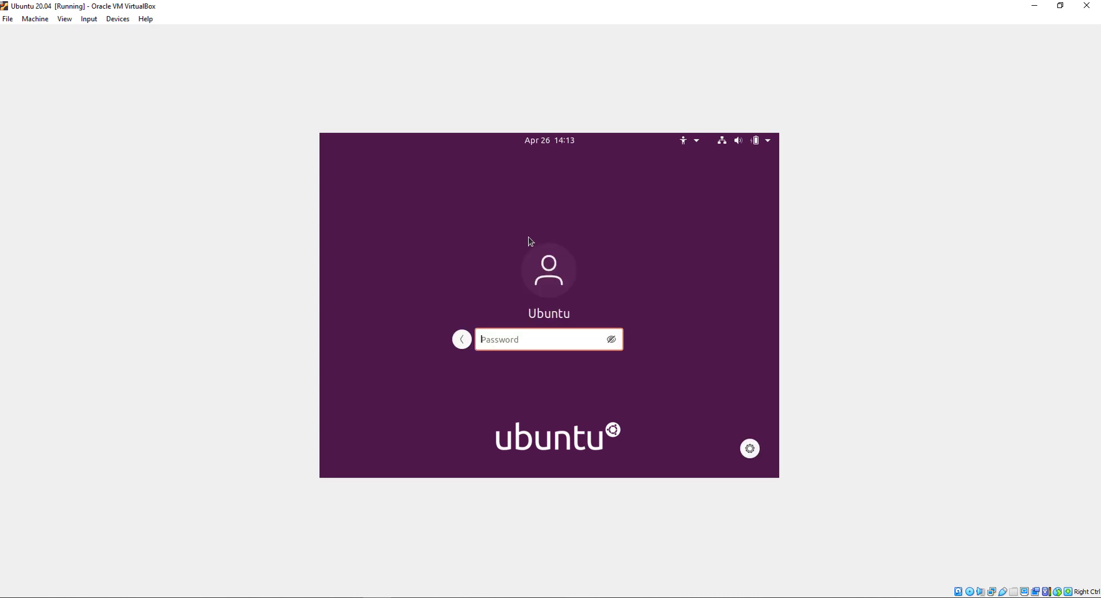
pyautogui.write('password')
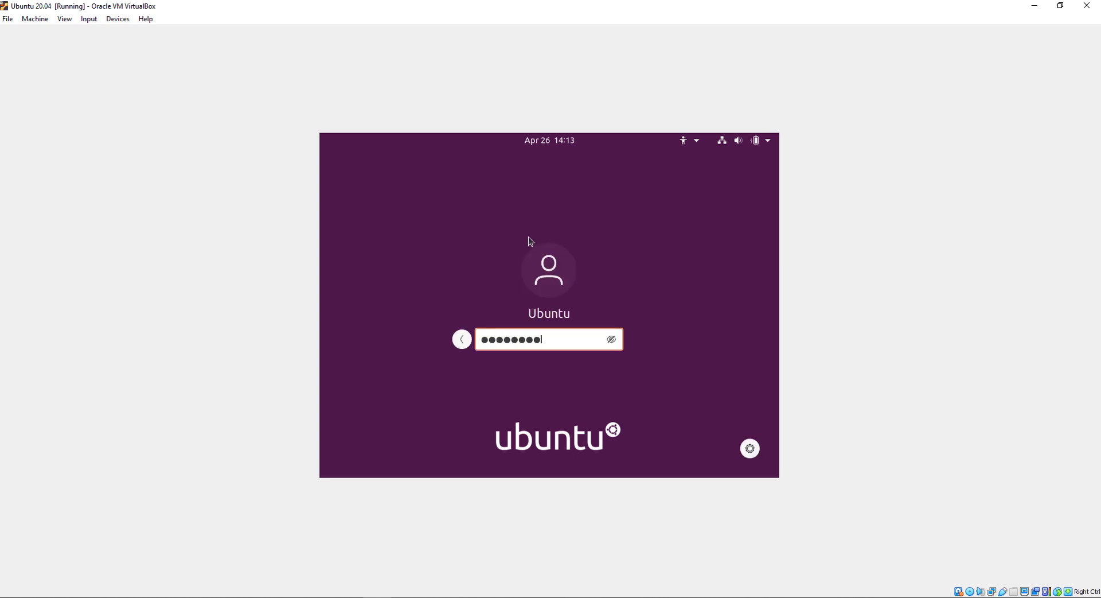
pyautogui.press('Return')
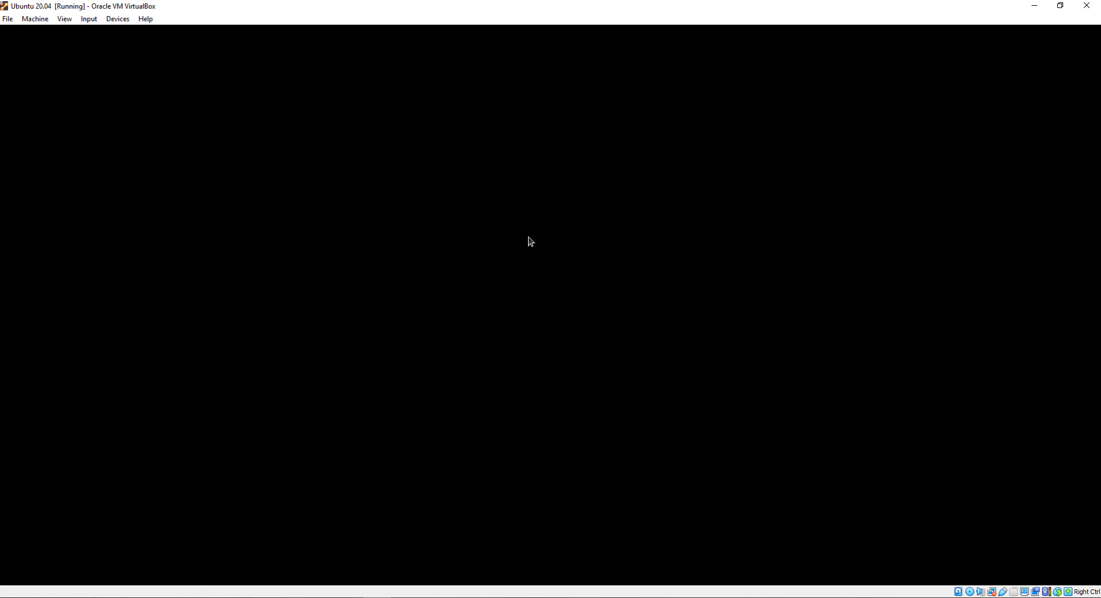
pyautogui.moveTo(532, 267)
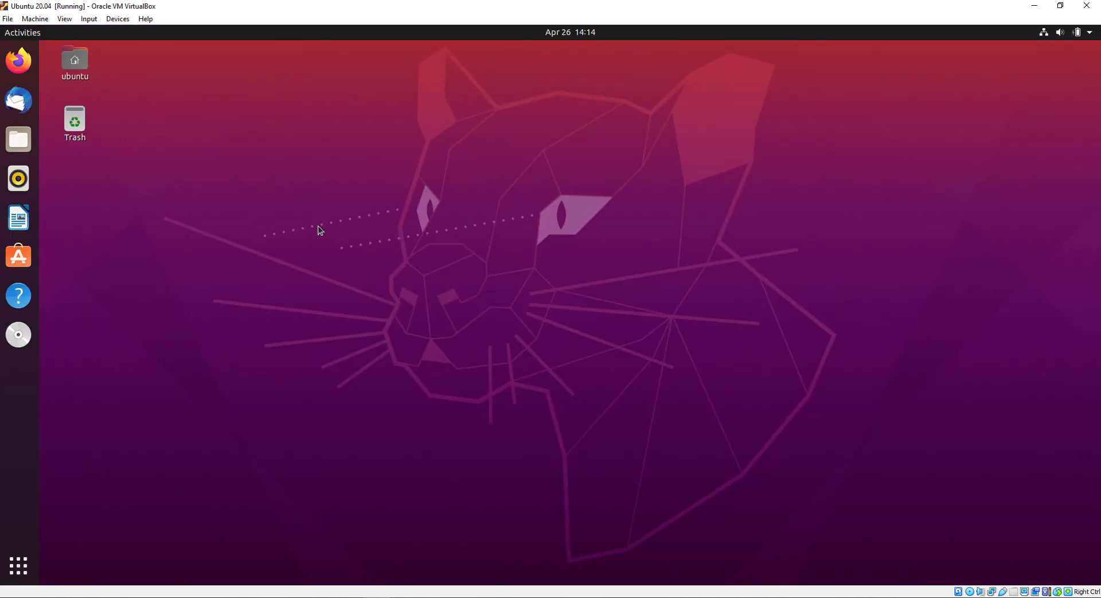
pyautogui.moveTo(218, 410)
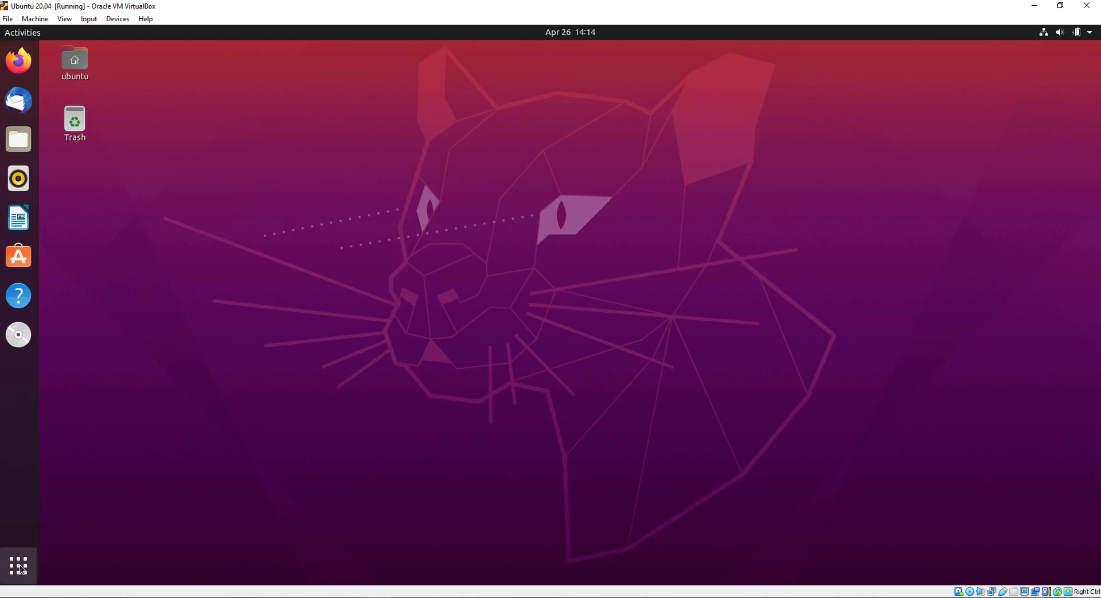
# - Search the application grid for 't' and launch Terminal
pyautogui.click(18, 566)
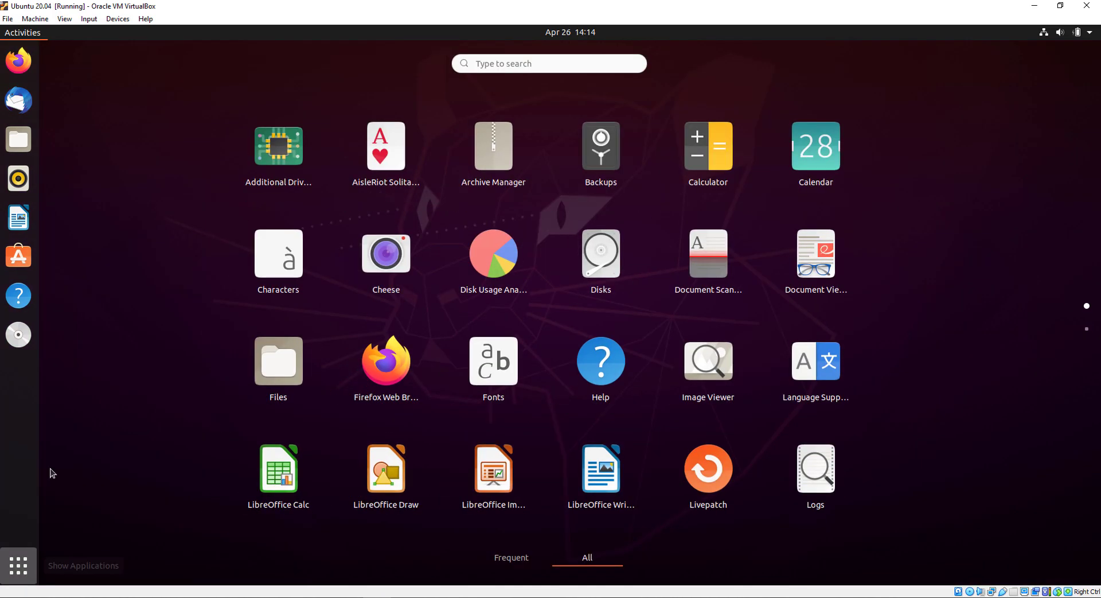
pyautogui.click(548, 63)
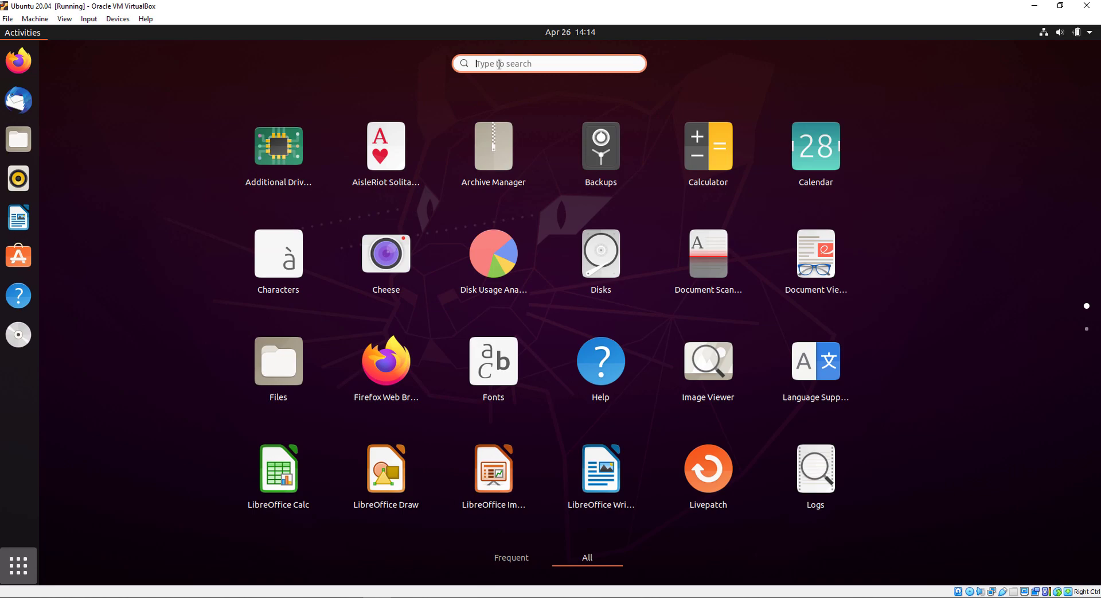
pyautogui.write('t')
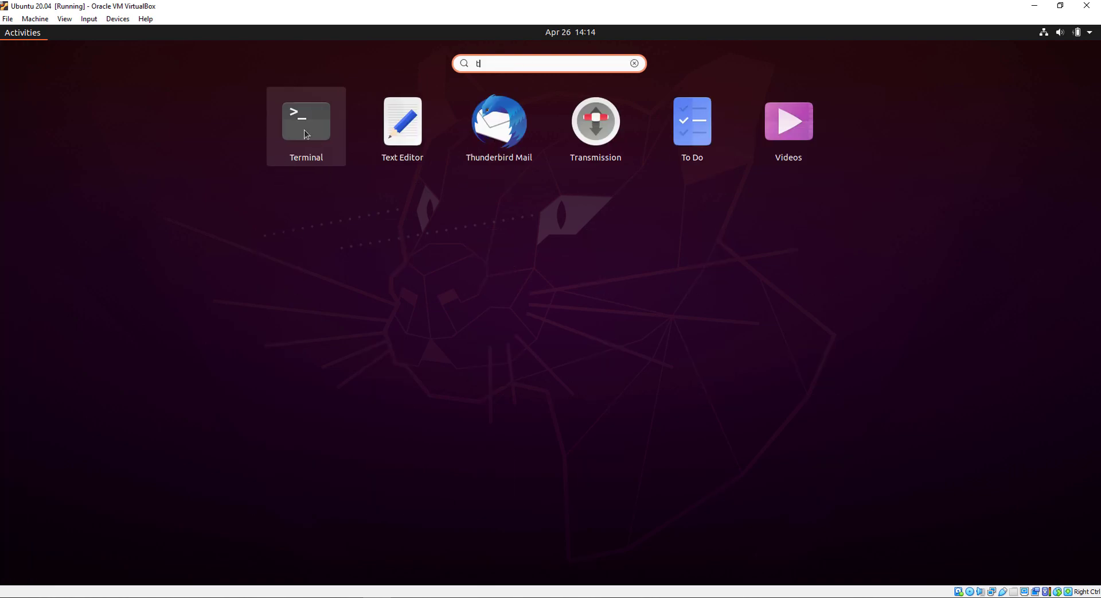
pyautogui.click(305, 123)
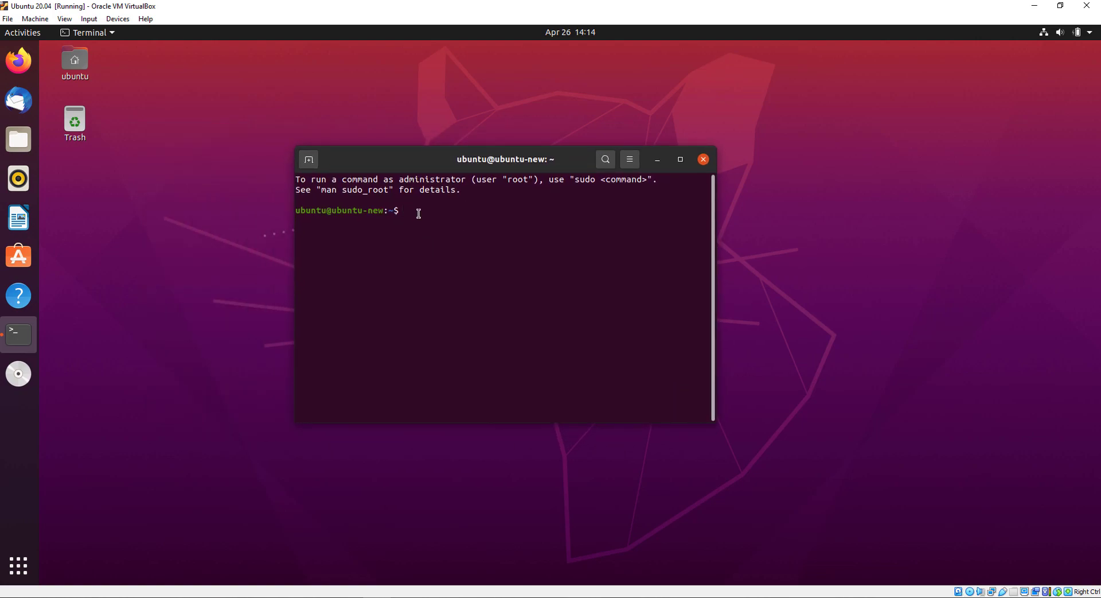
# - Run cat /etc/lsb-release, correcting the mistyped ls-release, to confirm Ubuntu 20.04.4 LTS focal
pyautogui.write('cat /etc/ls-release')
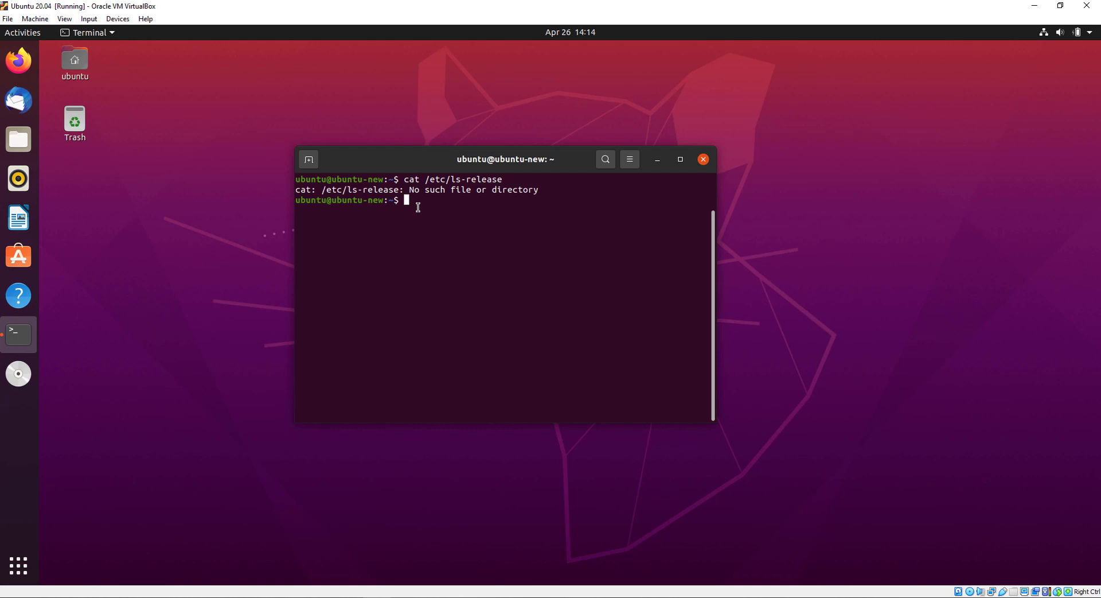
pyautogui.write('cat /')
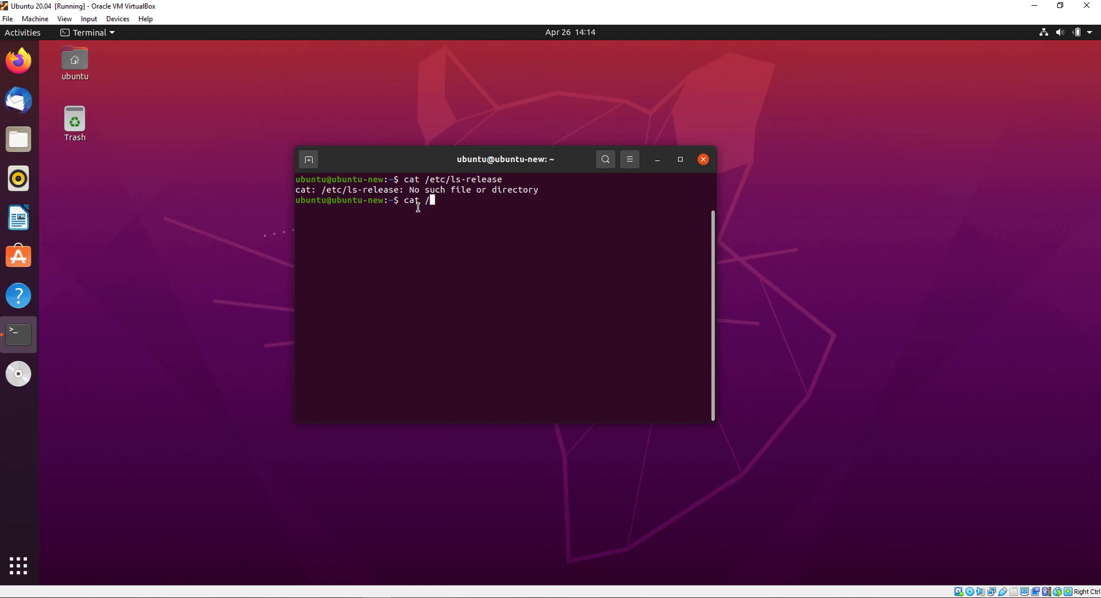
pyautogui.write('etc/')
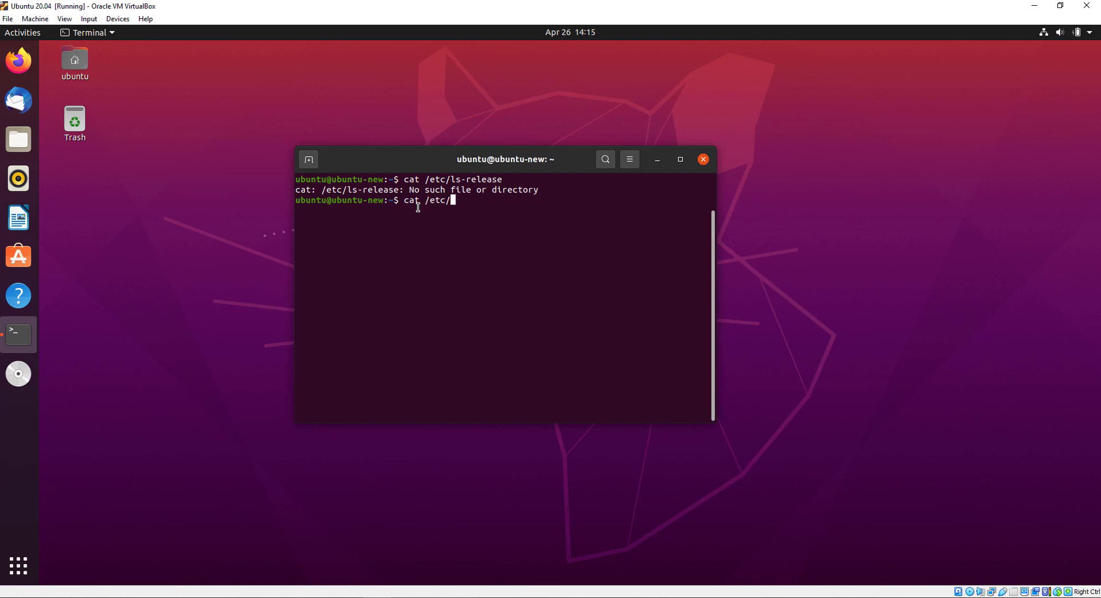
pyautogui.write('lsb')
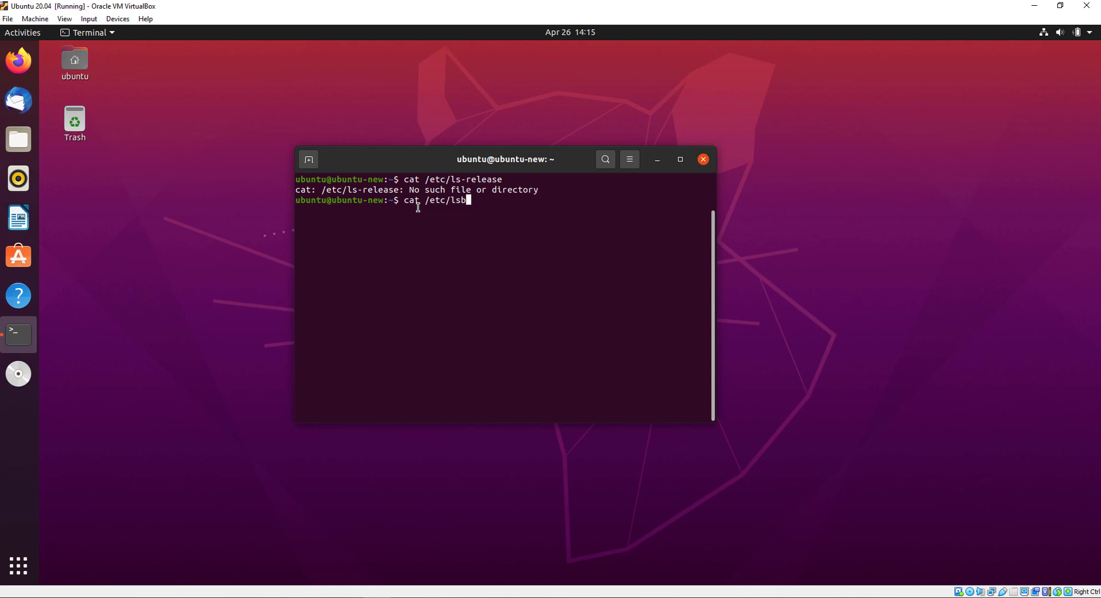
pyautogui.write('-release')
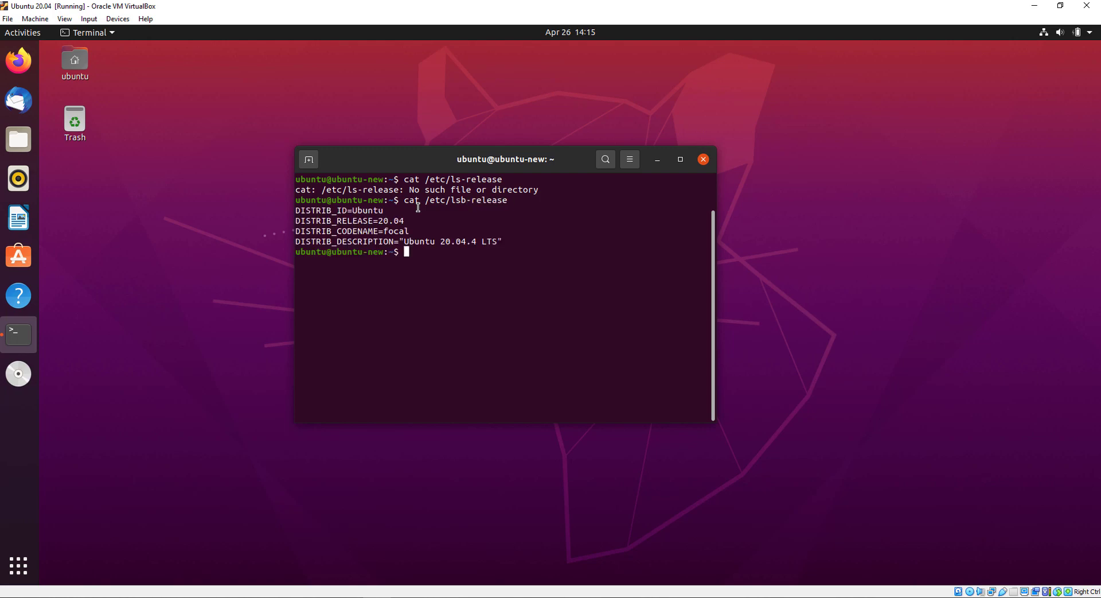
pyautogui.moveTo(438, 261)
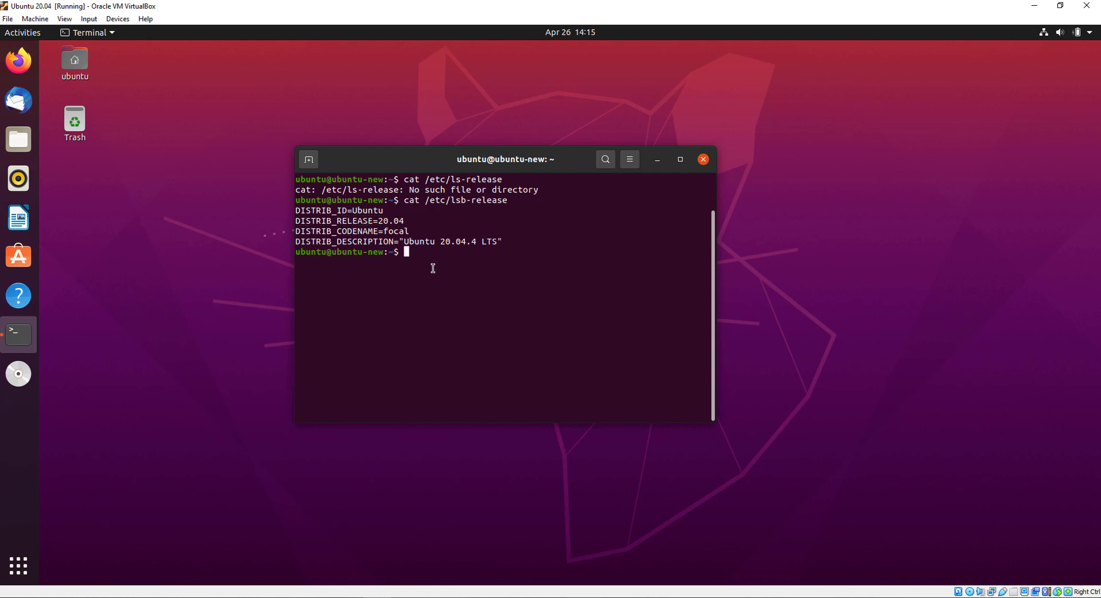
# - Run sudo do-release-upgrade to upgrade the system to Ubuntu 22.04 Jammy Jellyfish
pyautogui.write('sud')
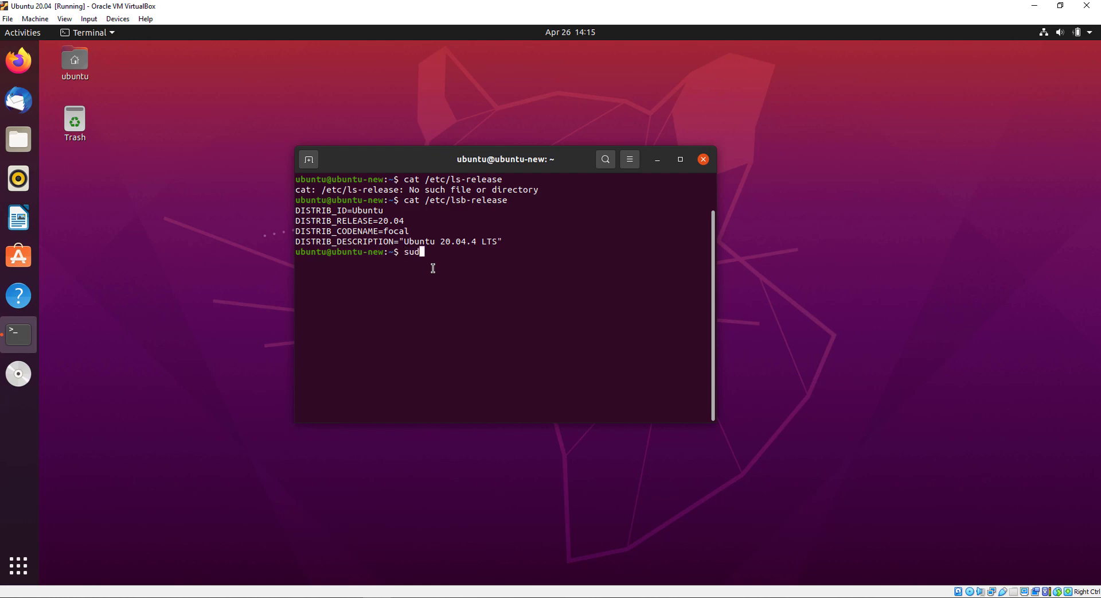
pyautogui.write('o')
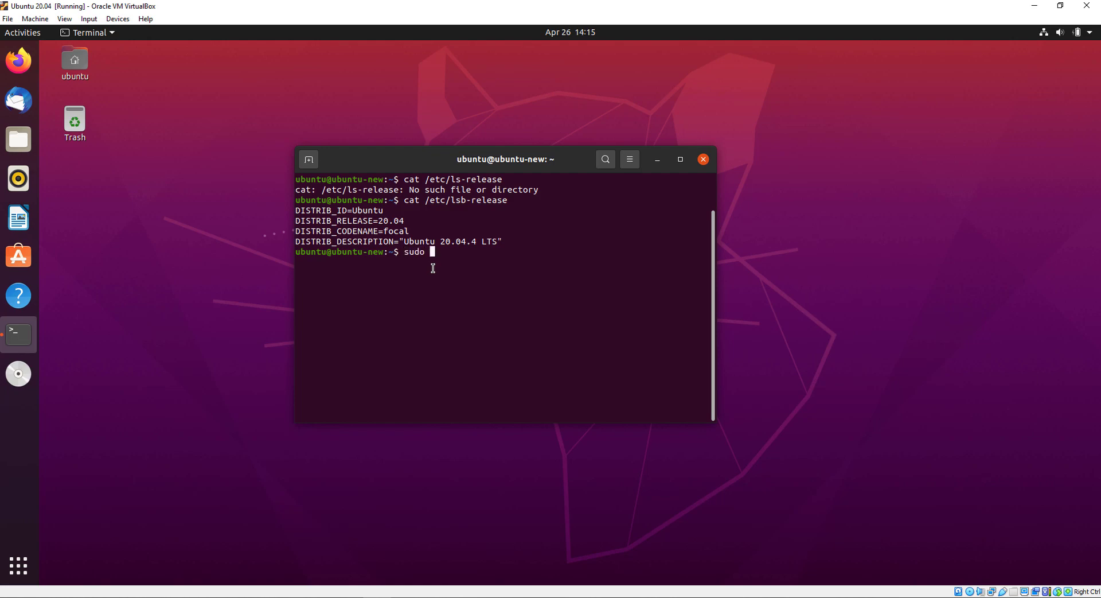
pyautogui.write('do-releas')
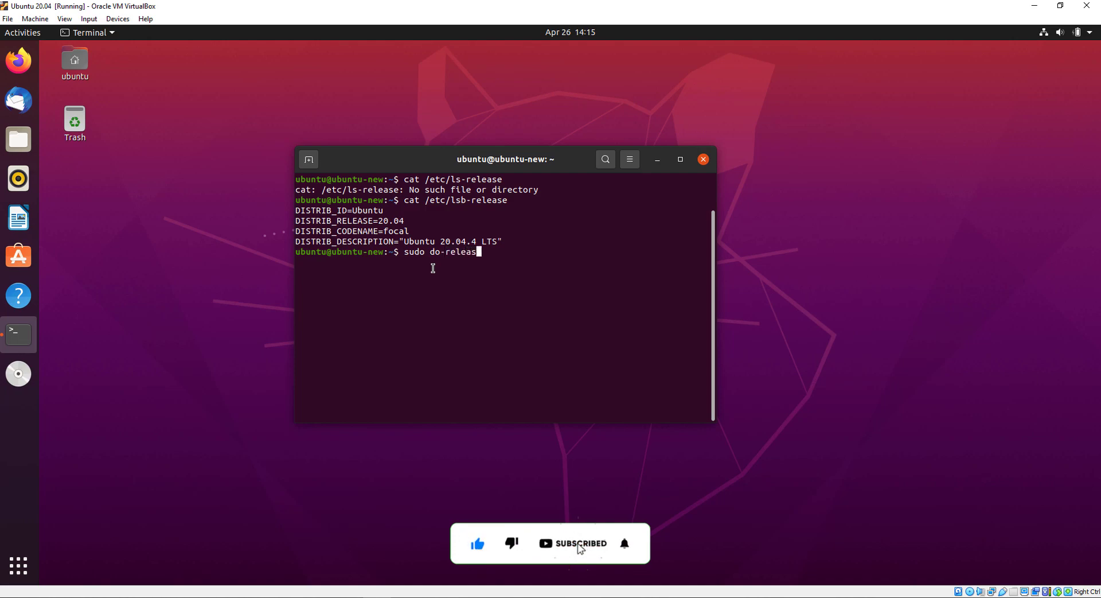
pyautogui.write('e')
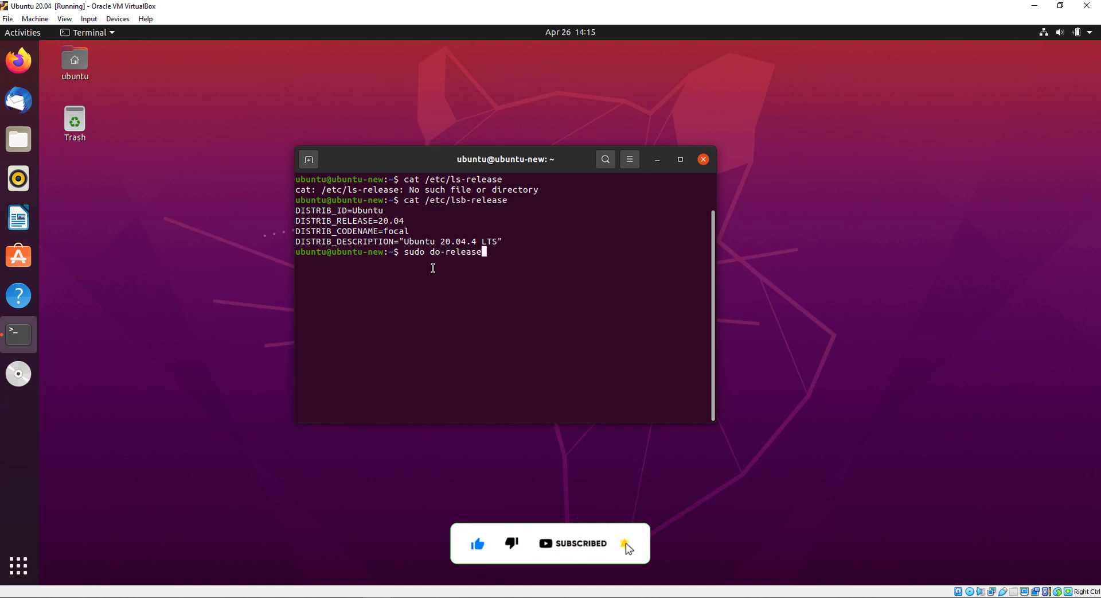
pyautogui.write('-u')
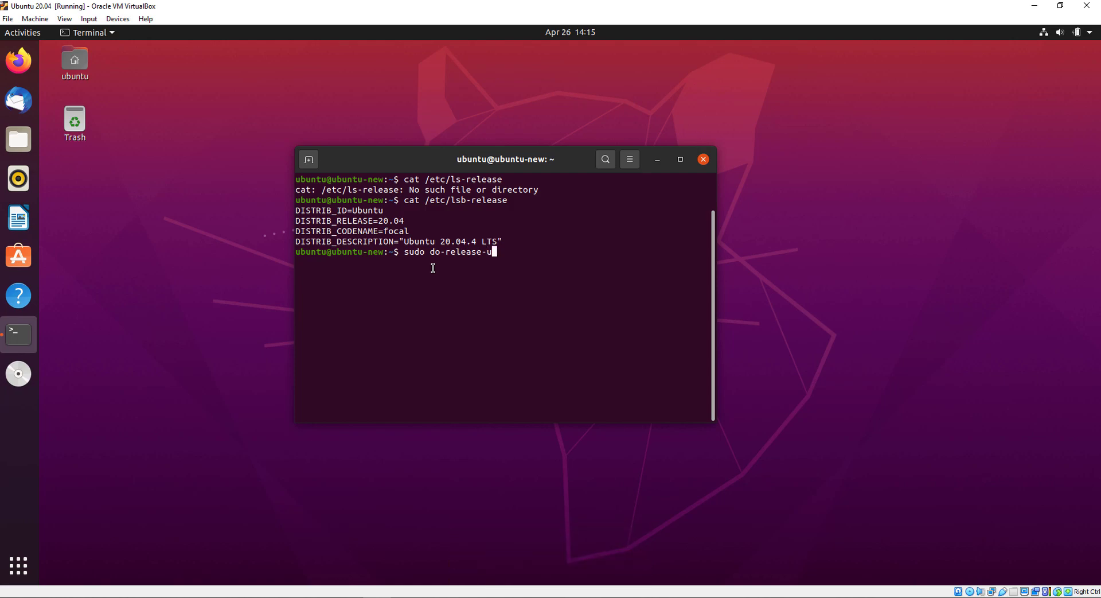
pyautogui.write('pg')
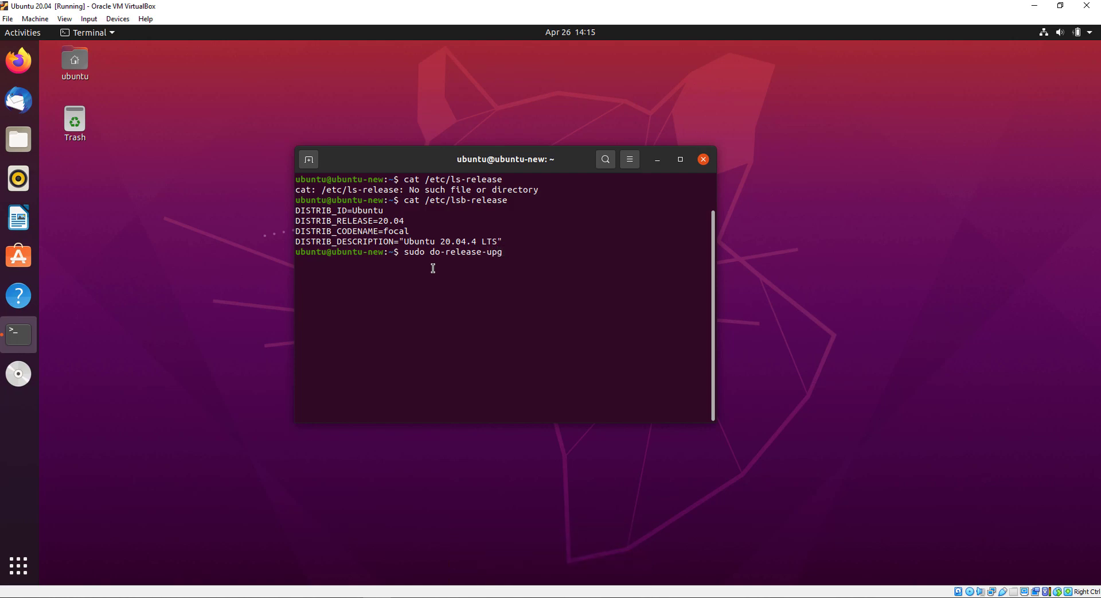
pyautogui.write('rade')
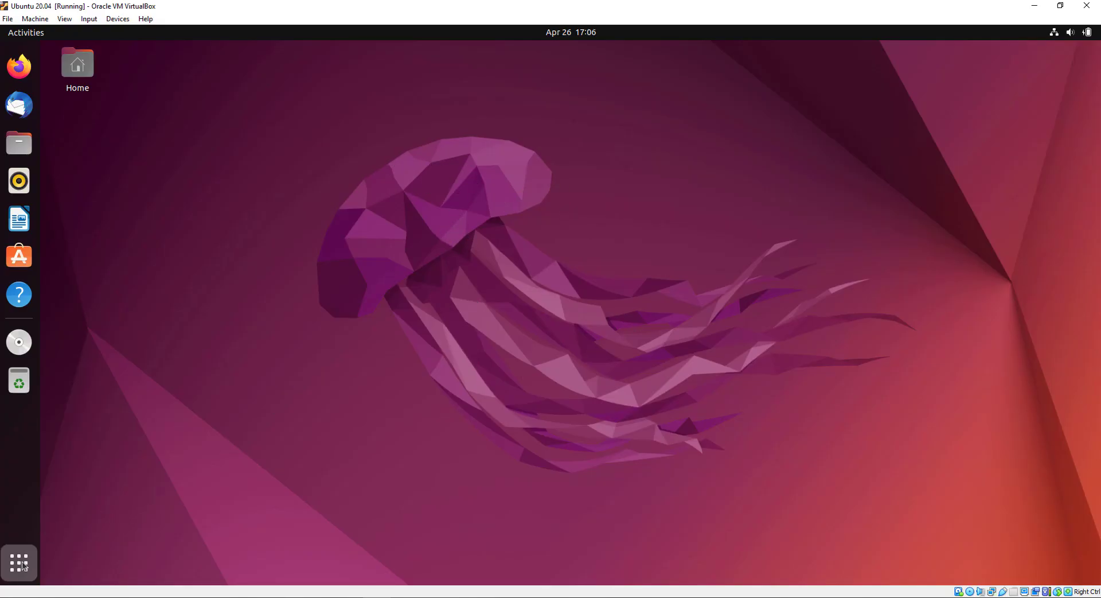
# - Launch Settings from the application grid on the Jammy Jellyfish desktop
pyautogui.click(20, 562)
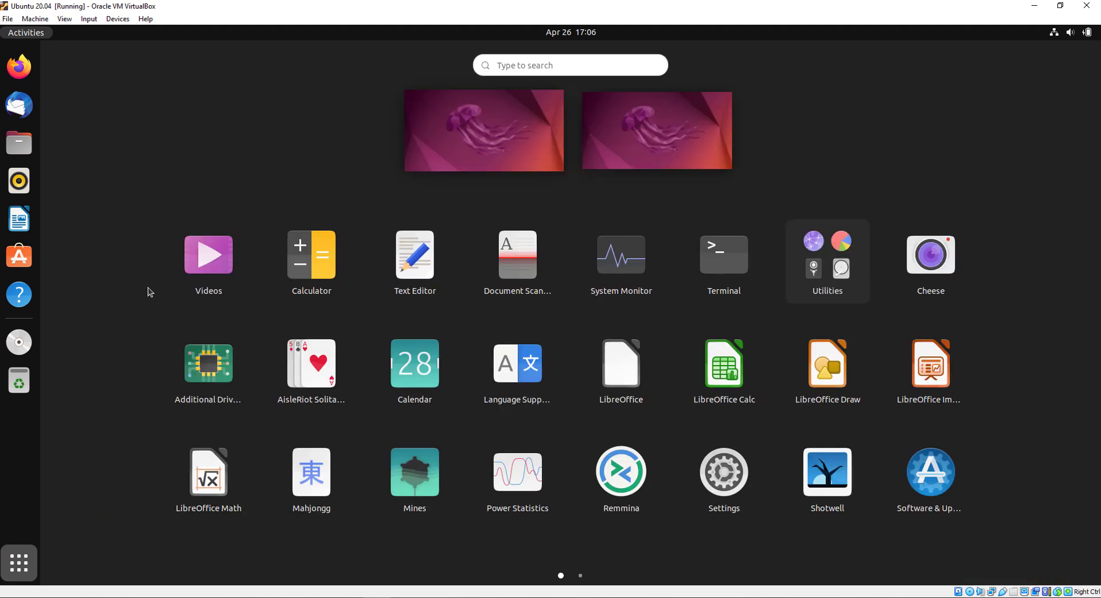
pyautogui.click(724, 470)
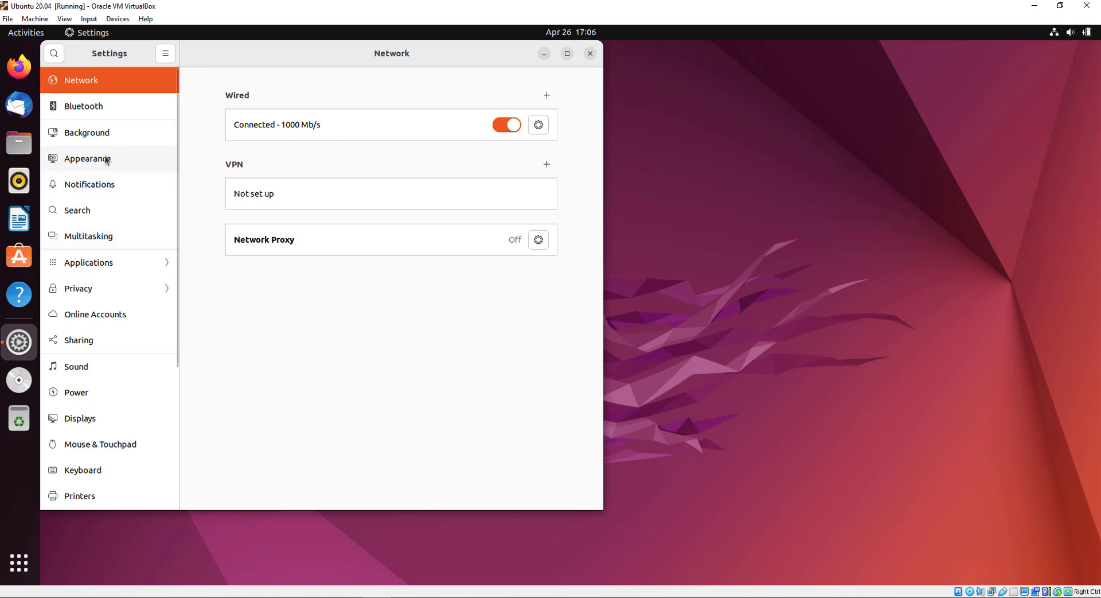
# - Set the Appearance style to Dark, glance at dock behaviour options, and close Settings
pyautogui.click(87, 159)
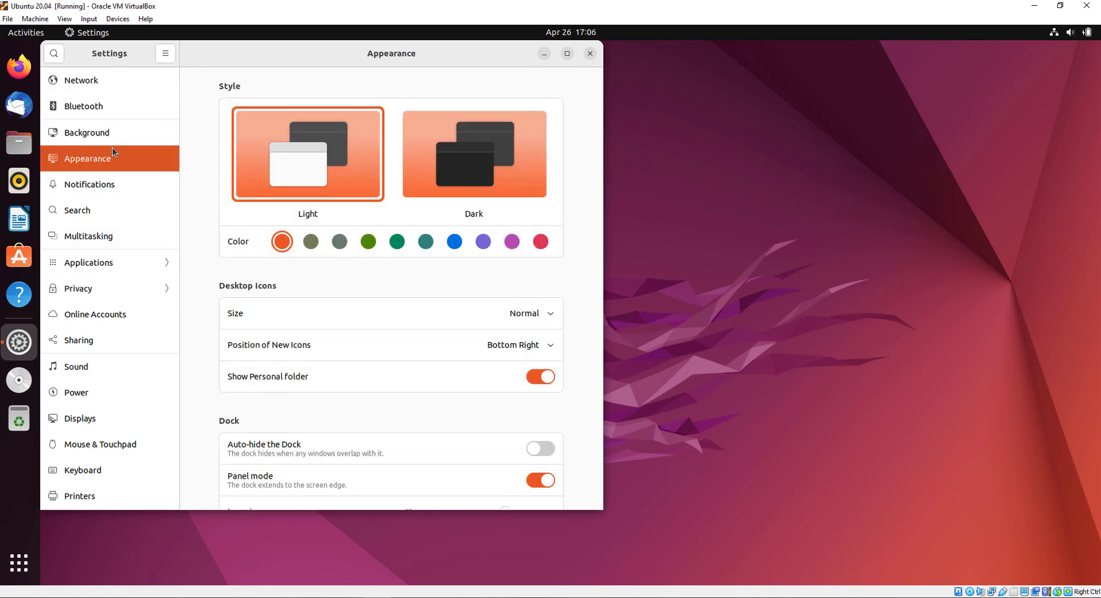
pyautogui.moveTo(484, 172)
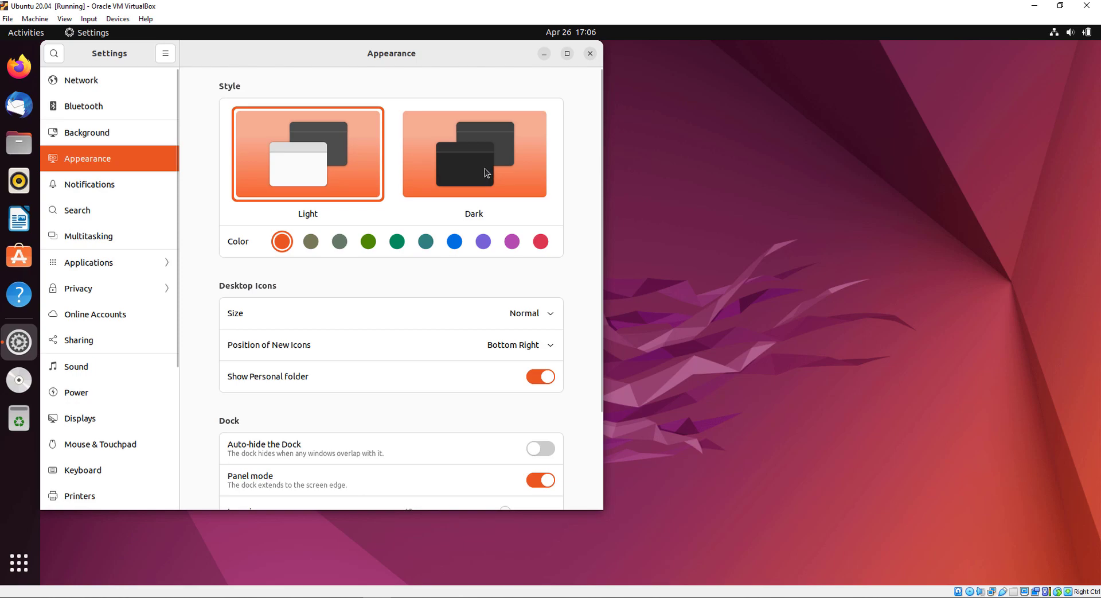
pyautogui.click(474, 154)
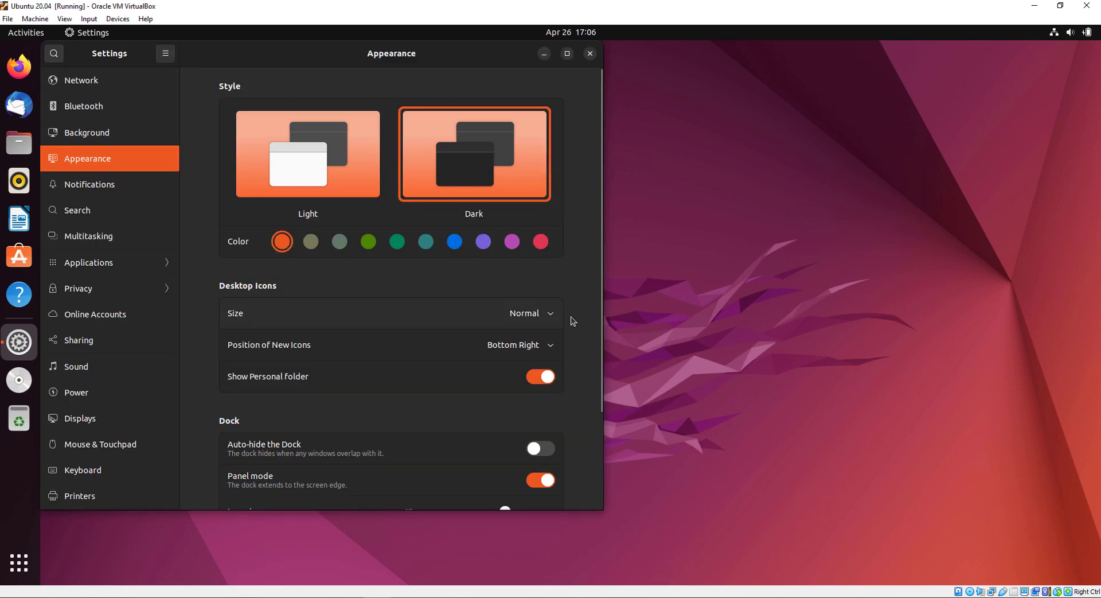
pyautogui.scroll(-3)
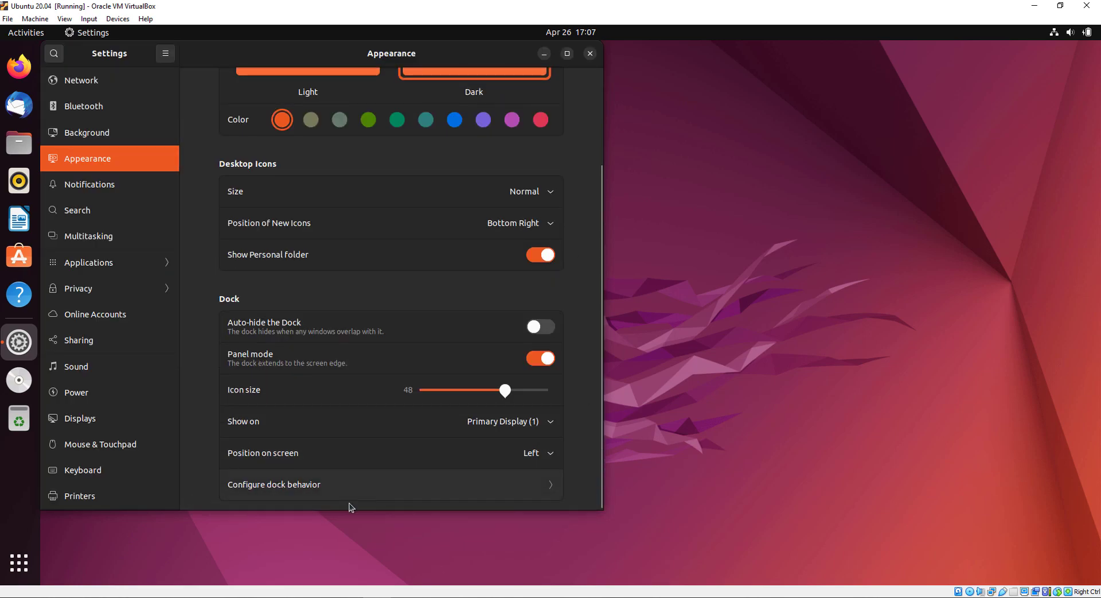
pyautogui.click(273, 484)
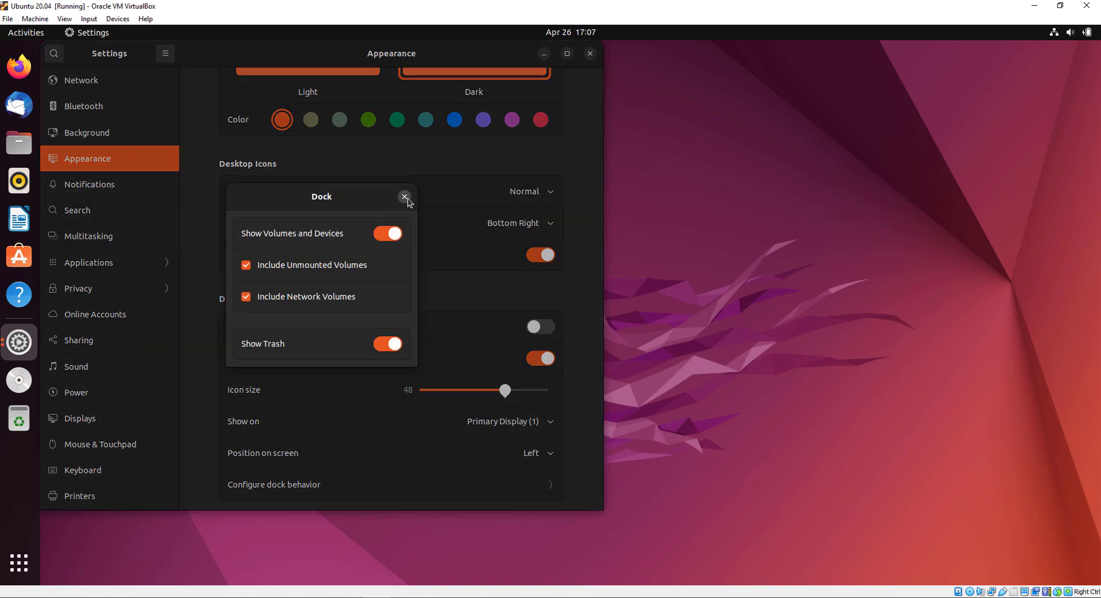
pyautogui.click(405, 196)
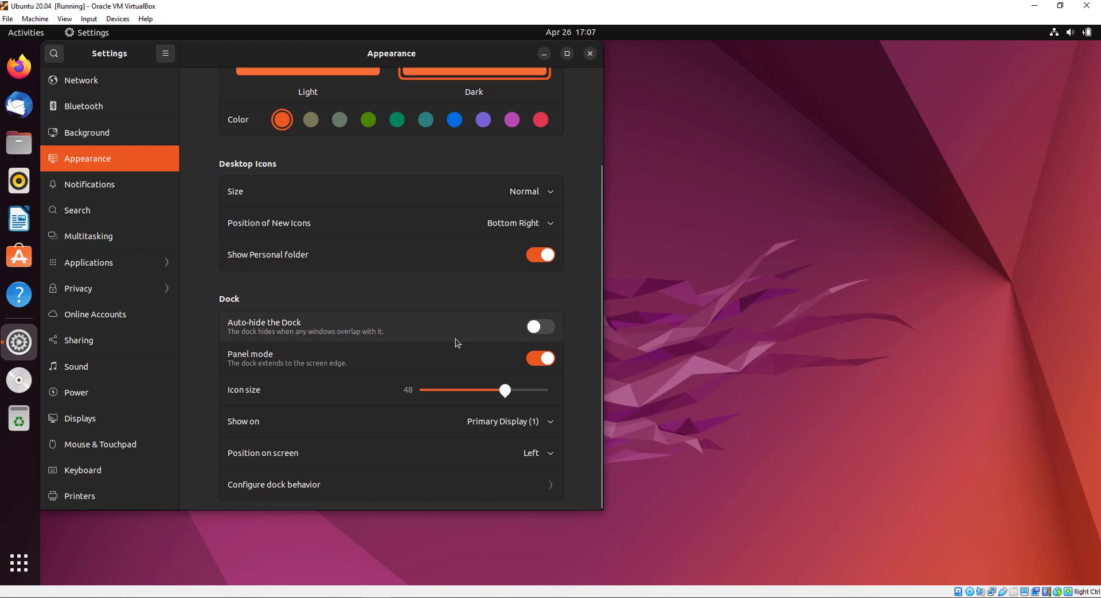
pyautogui.moveTo(424, 307)
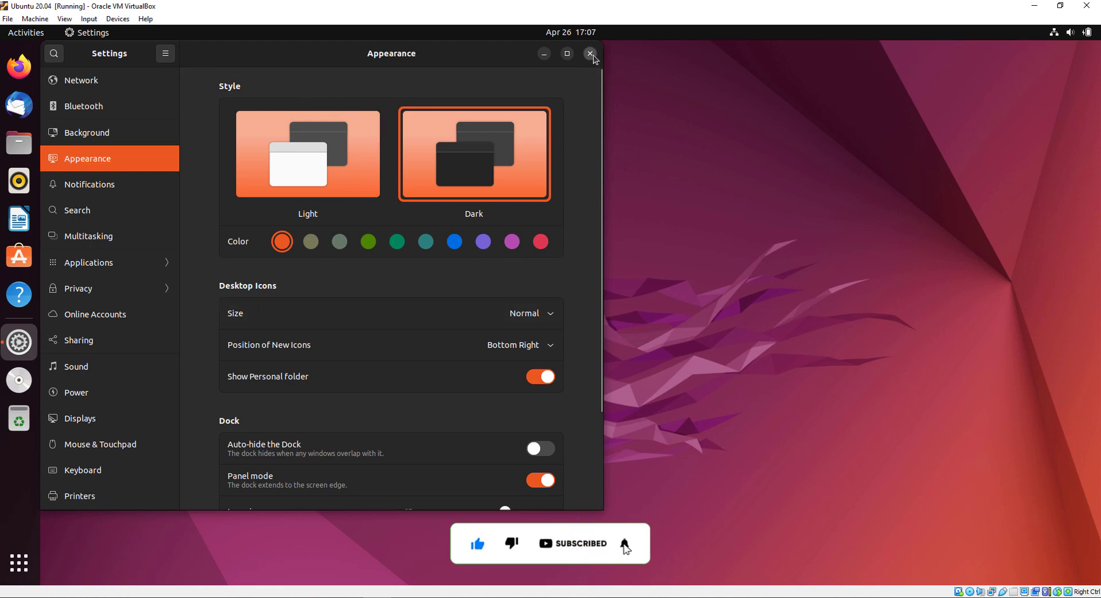
pyautogui.click(590, 54)
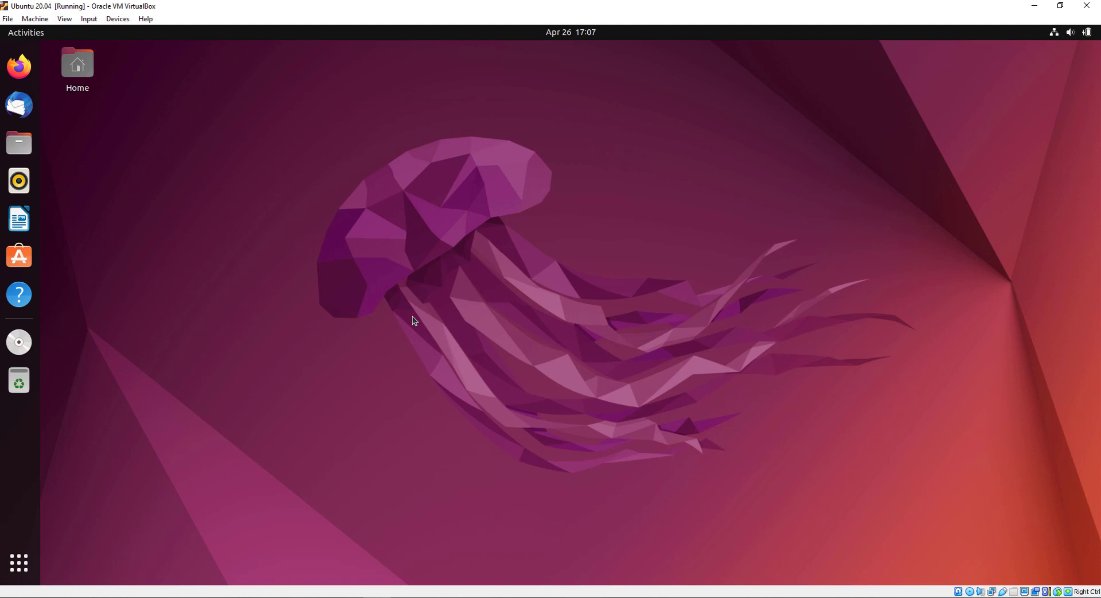
pyautogui.moveTo(490, 327)
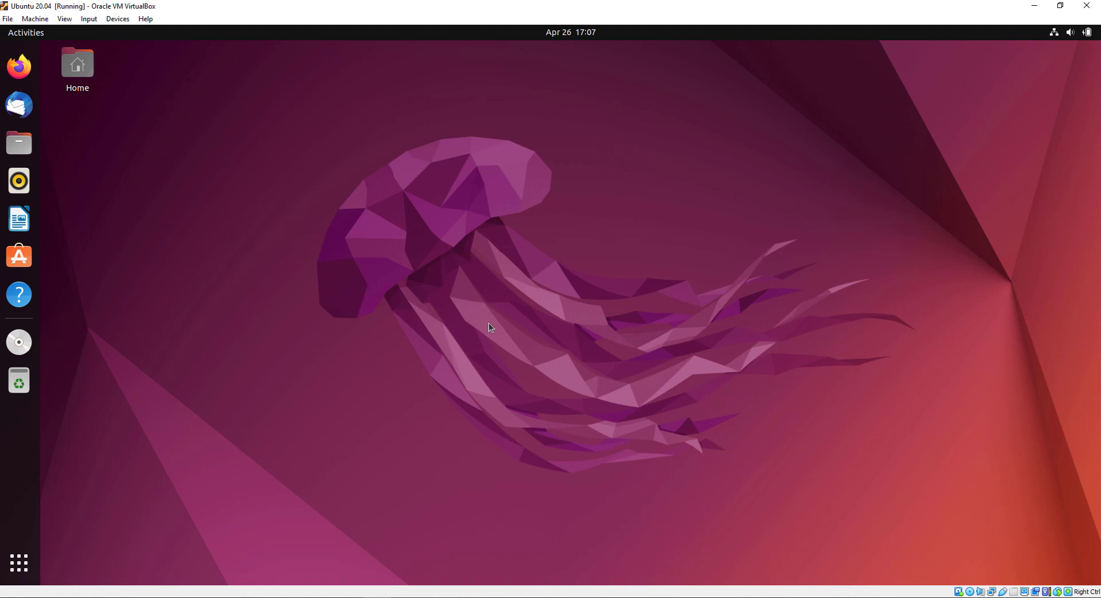